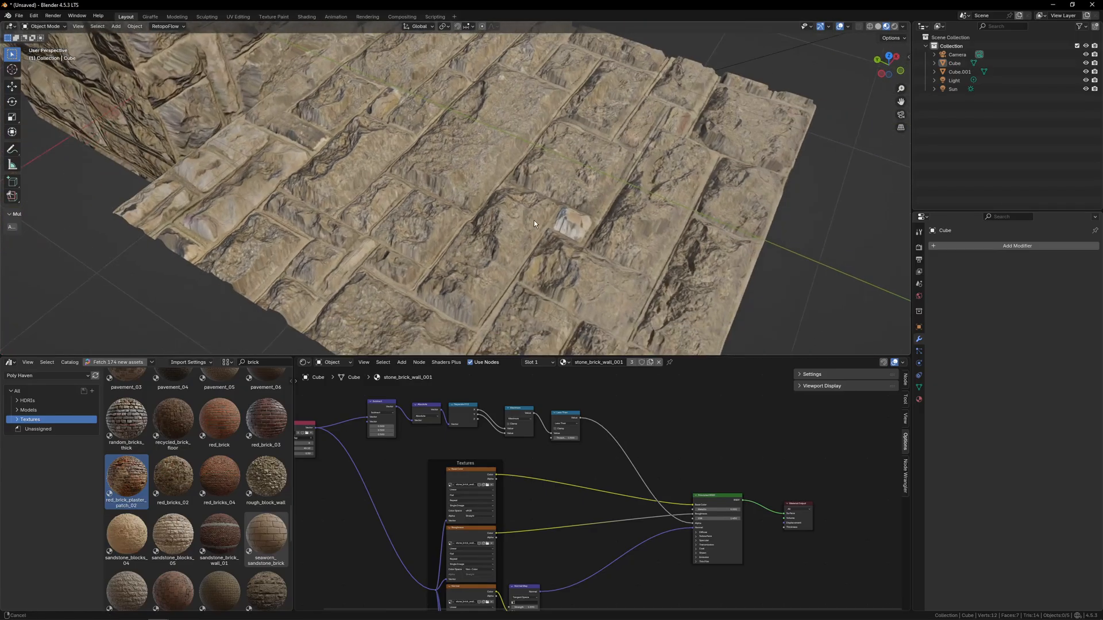
Leave mesh editing and search extensions.blender.org for 'parallax occlusion'.
{"action": "left_click_drag", "start_coordinate": [534, 224], "coordinate": [363, 257]}
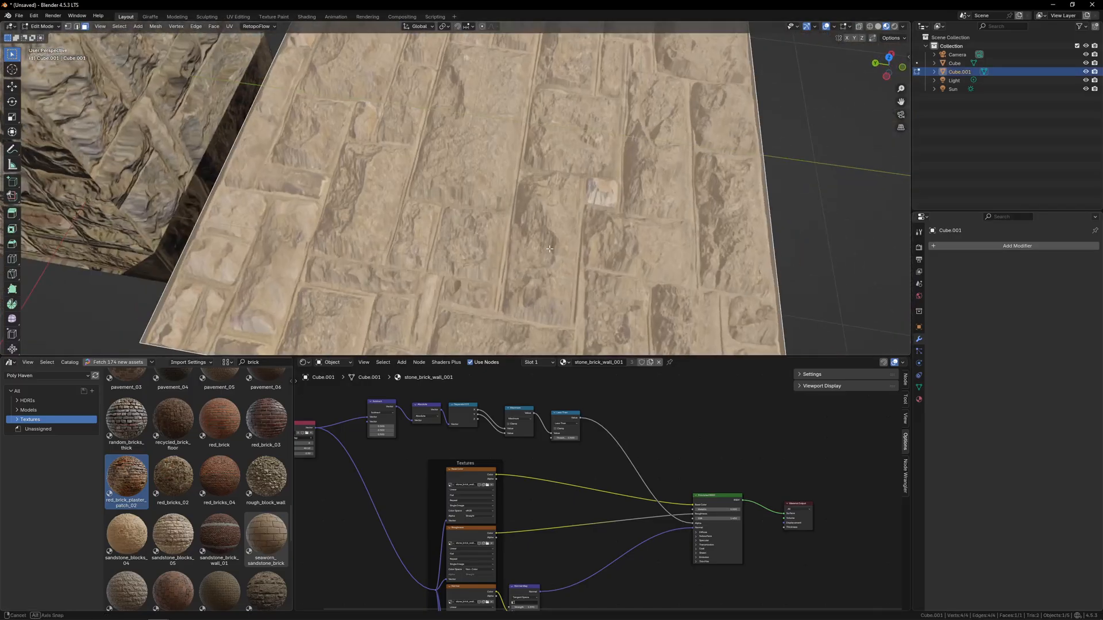
{"action": "key", "text": "Tab"}
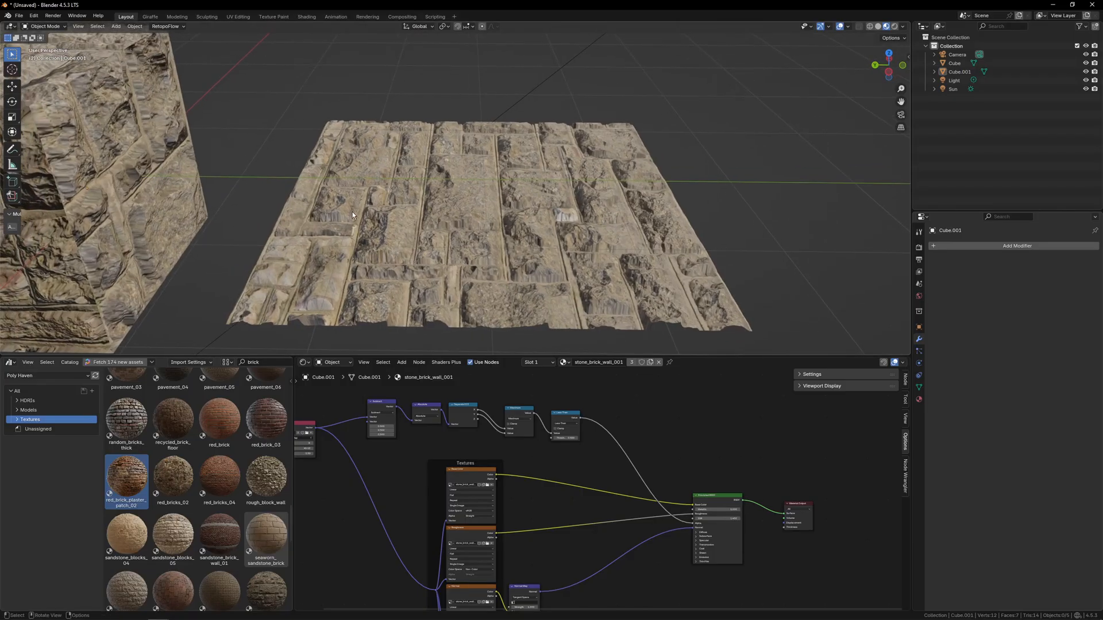
{"action": "mouse_move", "coordinate": [380, 241]}
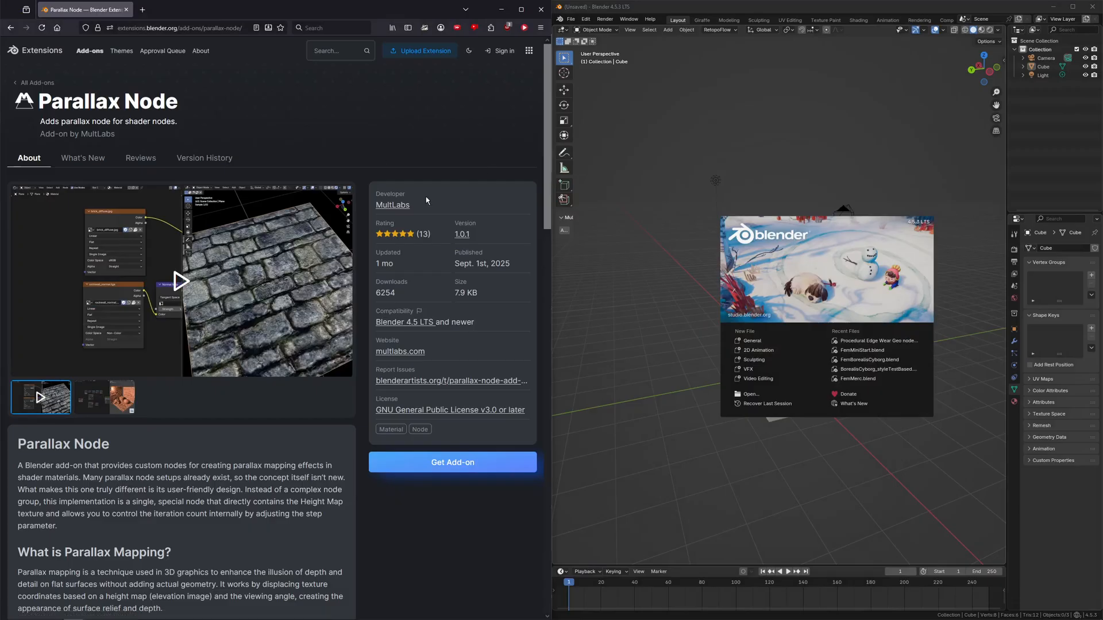
{"action": "mouse_move", "coordinate": [187, 37]}
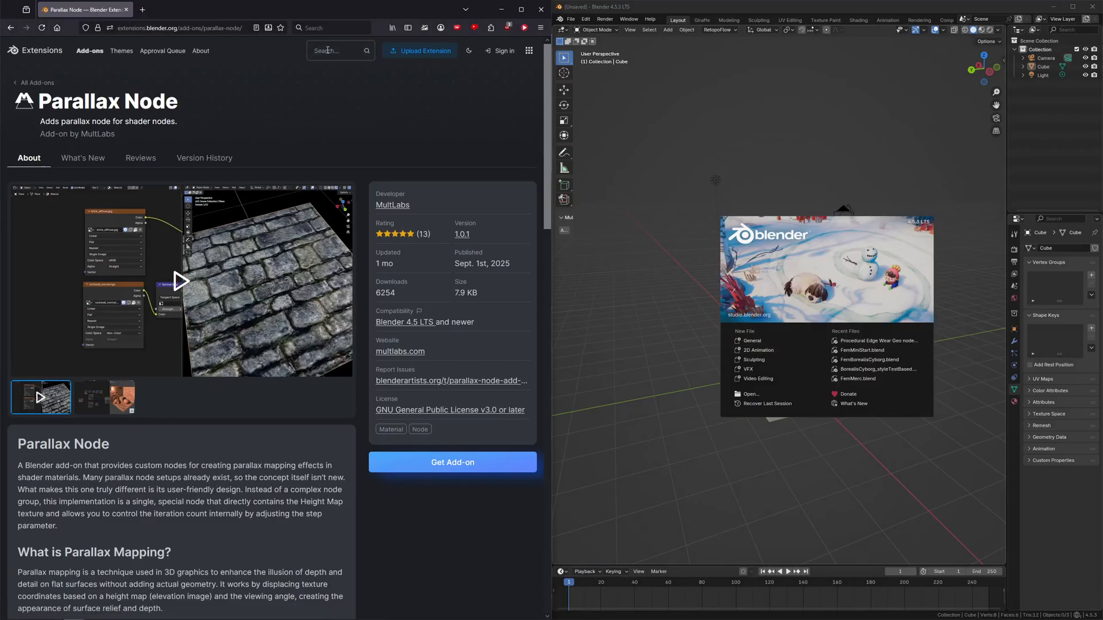
{"action": "type", "text": "para"}
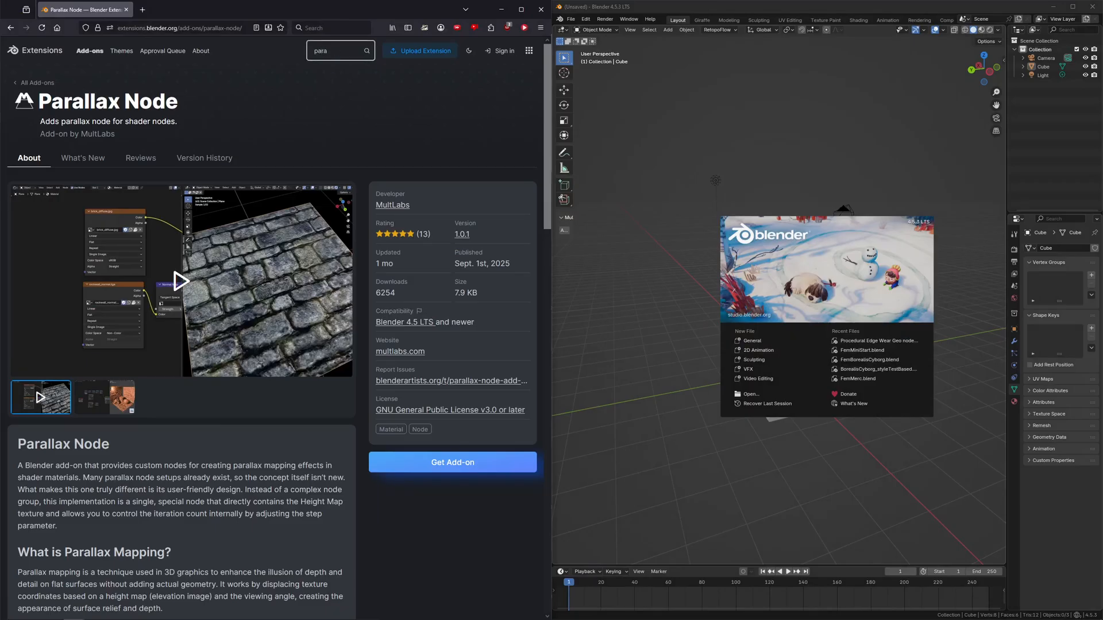
{"action": "type", "text": "parallax occlusion"}
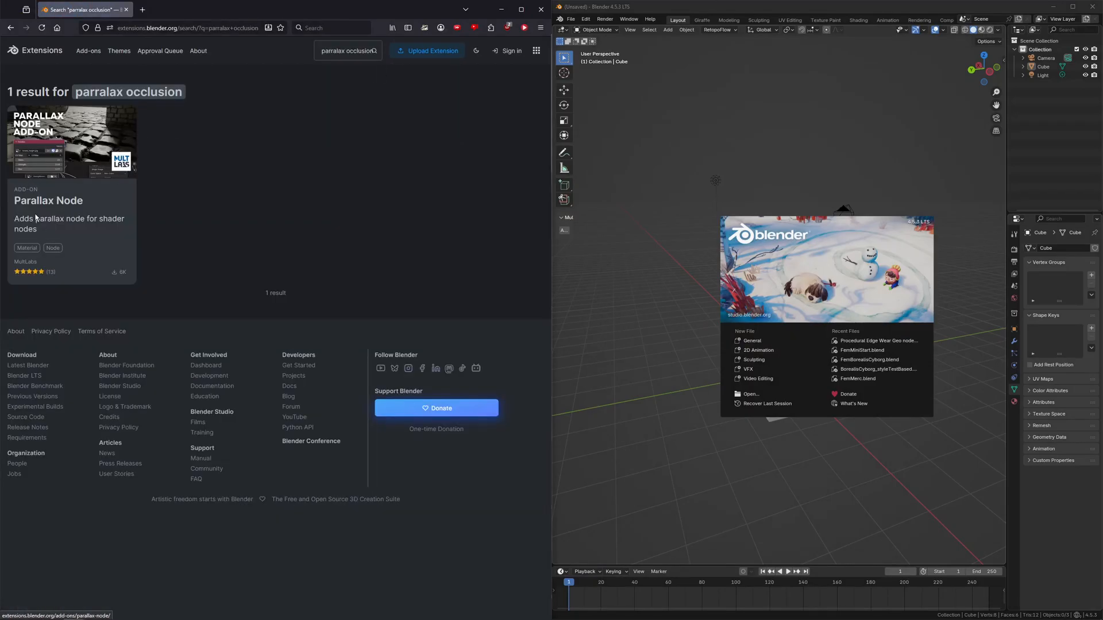
Get the Parallax Node add-on into Blender and acknowledge the already-installed notice.
{"action": "left_click", "coordinate": [48, 200]}
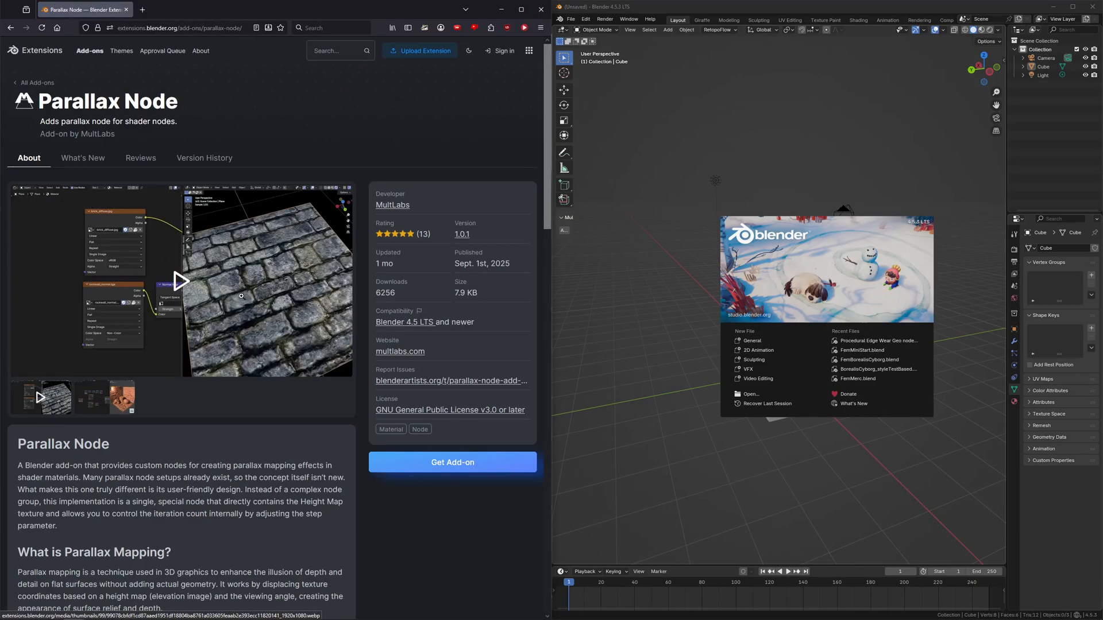
{"action": "left_click", "coordinate": [452, 462]}
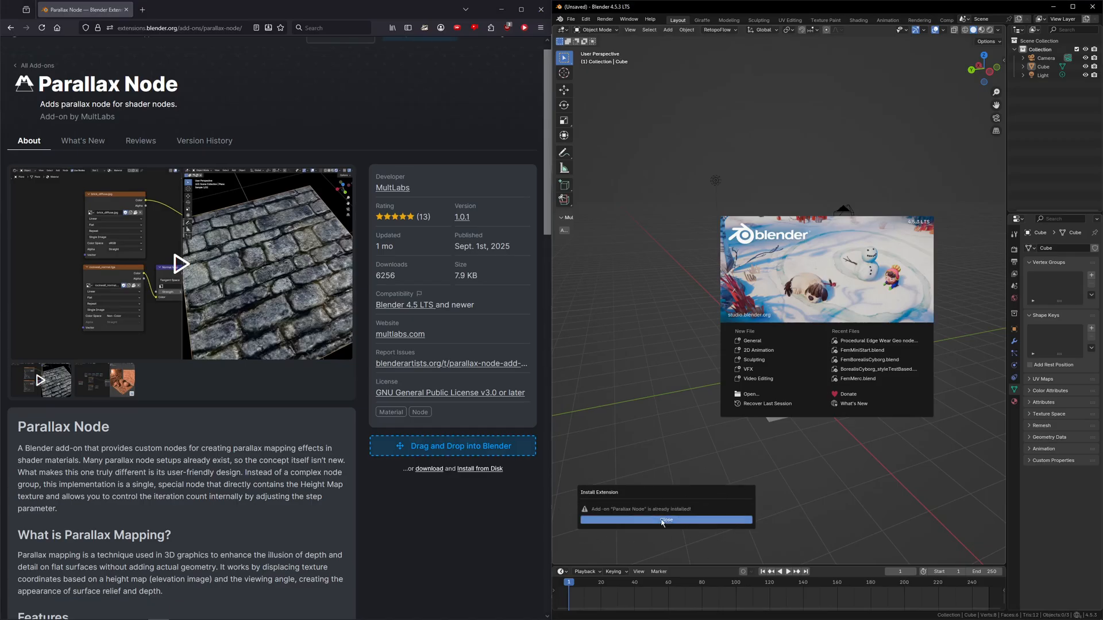
{"action": "left_click", "coordinate": [665, 520]}
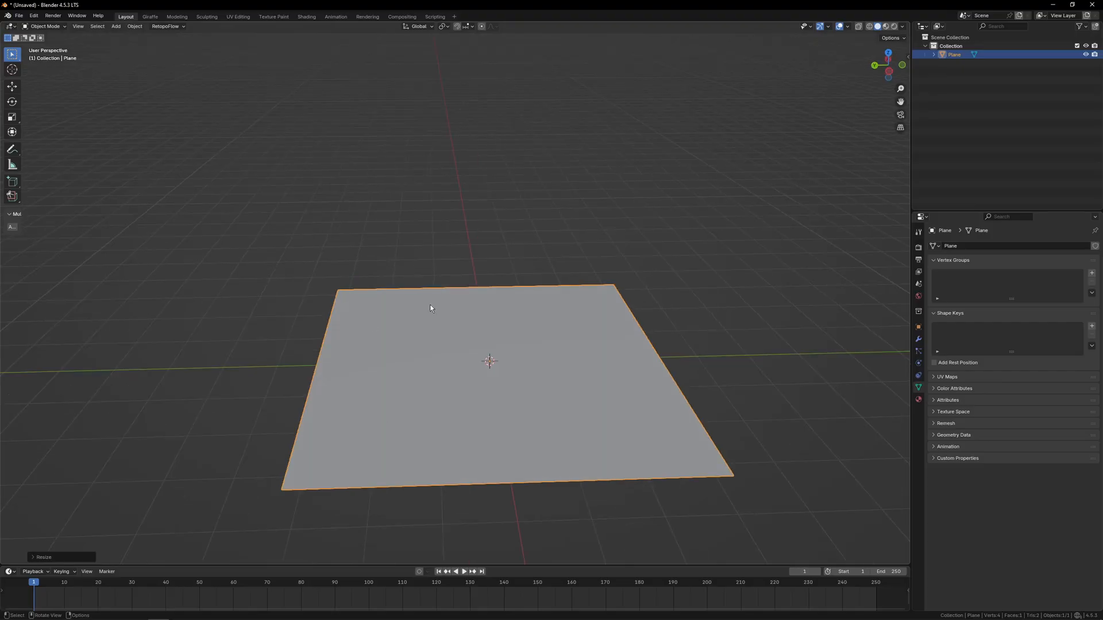
{"action": "mouse_move", "coordinate": [262, 159]}
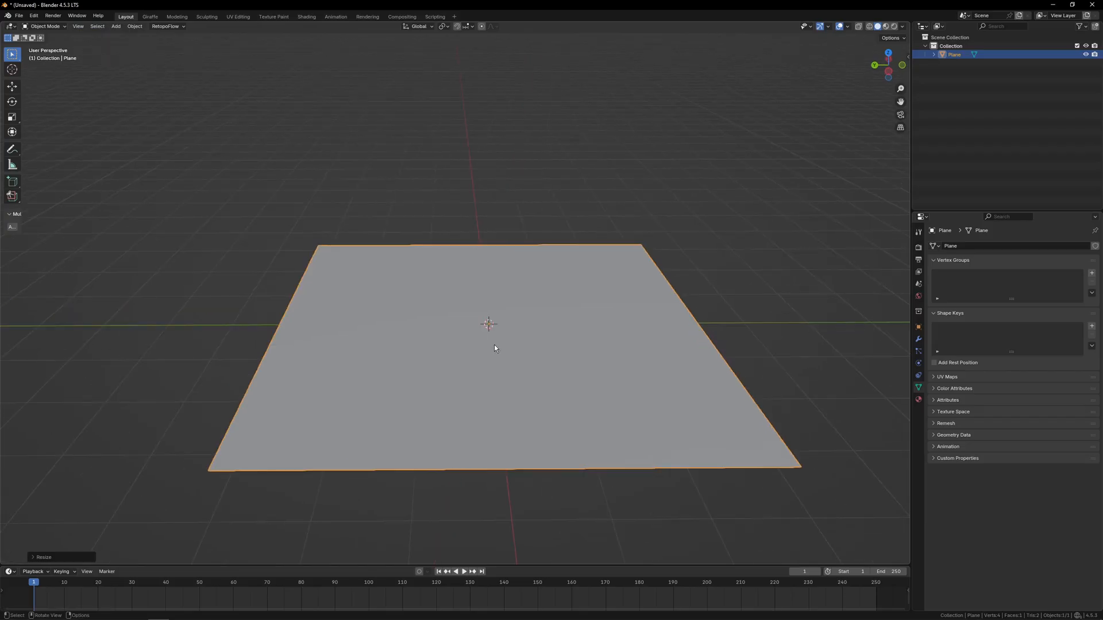
{"action": "mouse_move", "coordinate": [355, 144]}
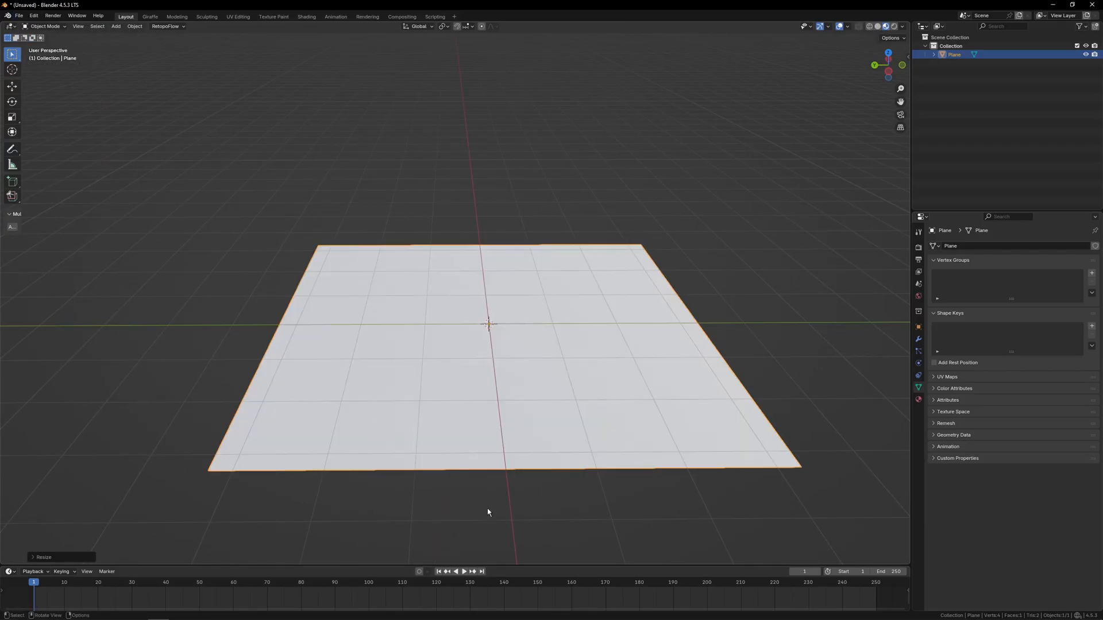
Turn the lower Timeline area into a Shader Editor and select the Principled BSDF node.
{"action": "left_click", "coordinate": [9, 369]}
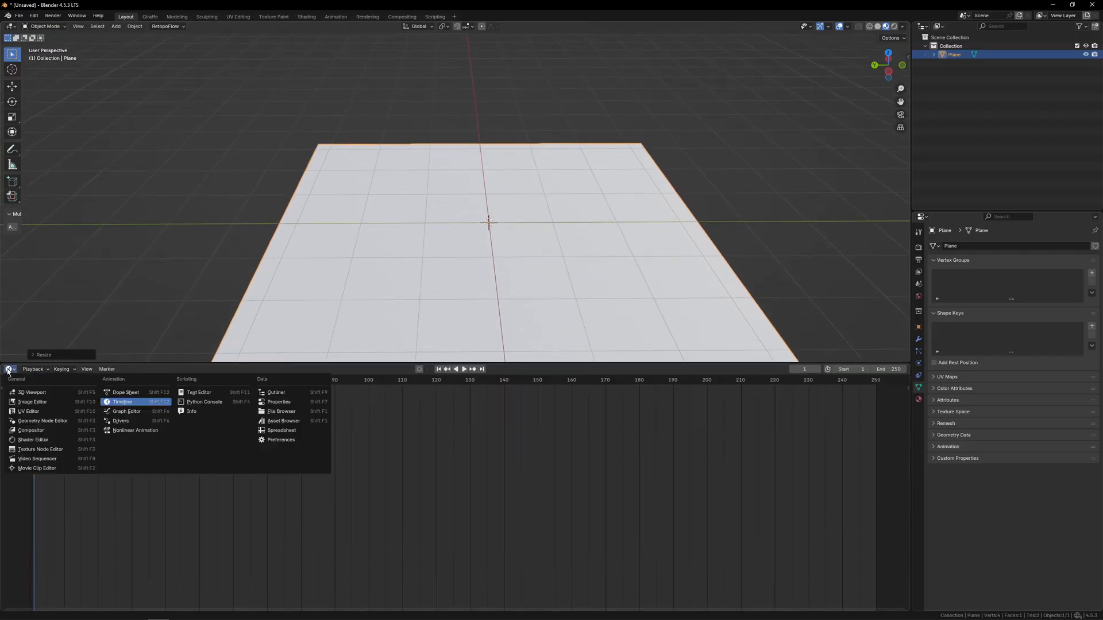
{"action": "left_click", "coordinate": [32, 439]}
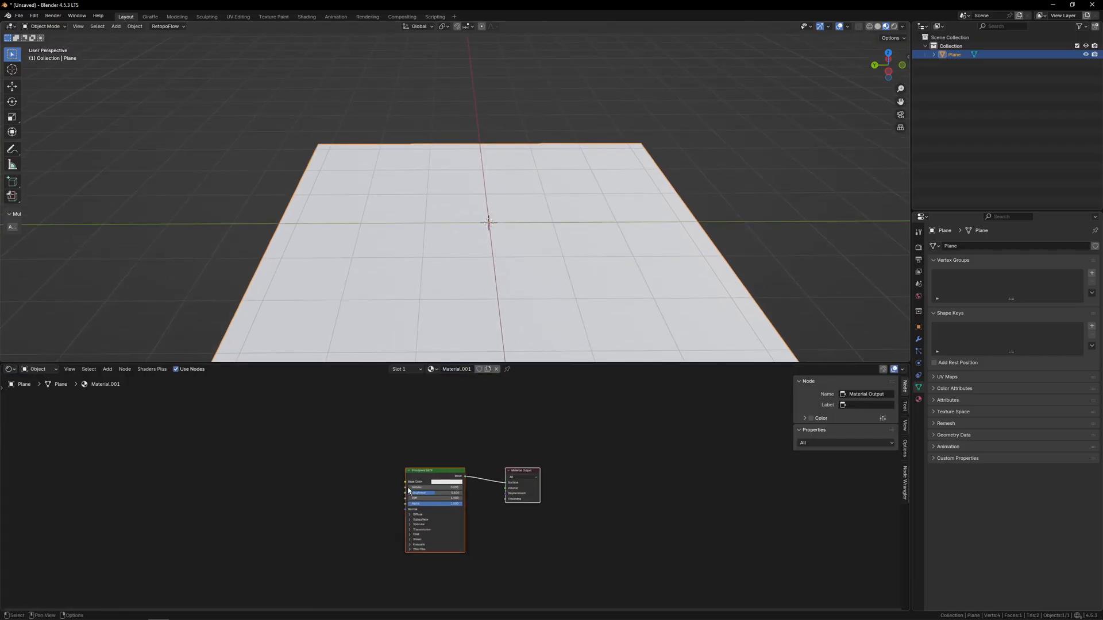
{"action": "left_click", "coordinate": [435, 470]}
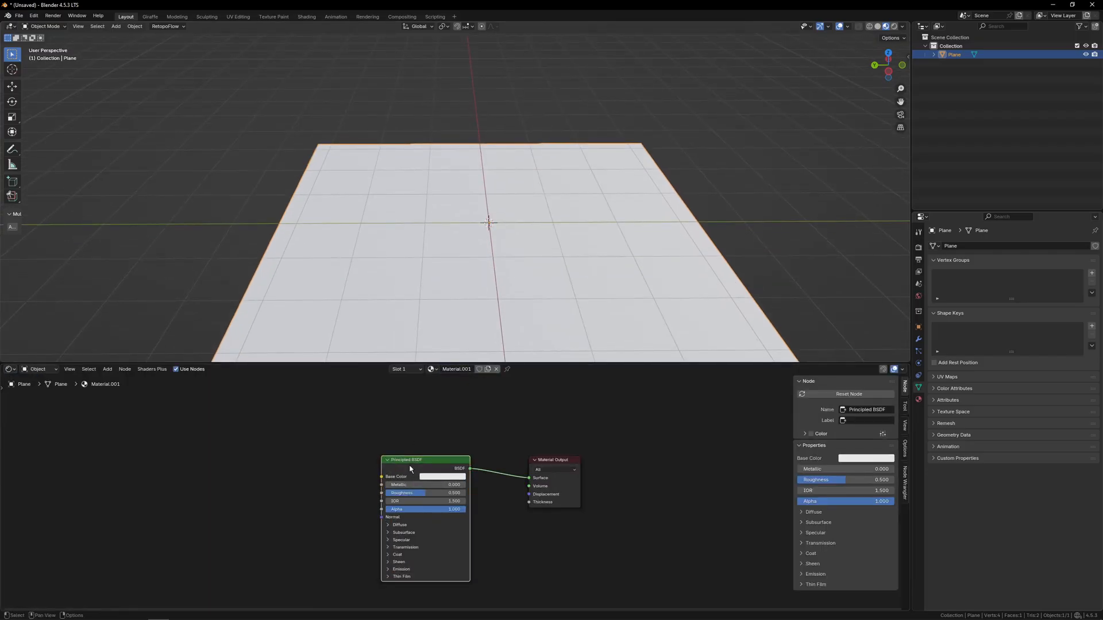
{"action": "mouse_move", "coordinate": [436, 463]}
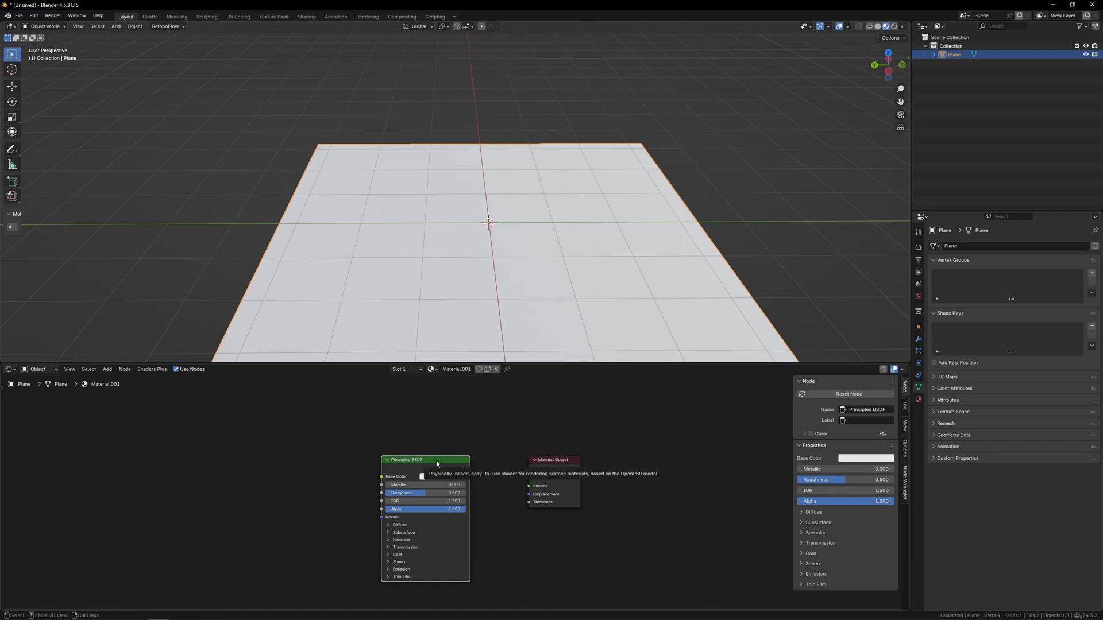
Load the medieval_blocks_05 texture set onto the Principled BSDF via Node Wrangler.
{"action": "left_click", "coordinate": [422, 477]}
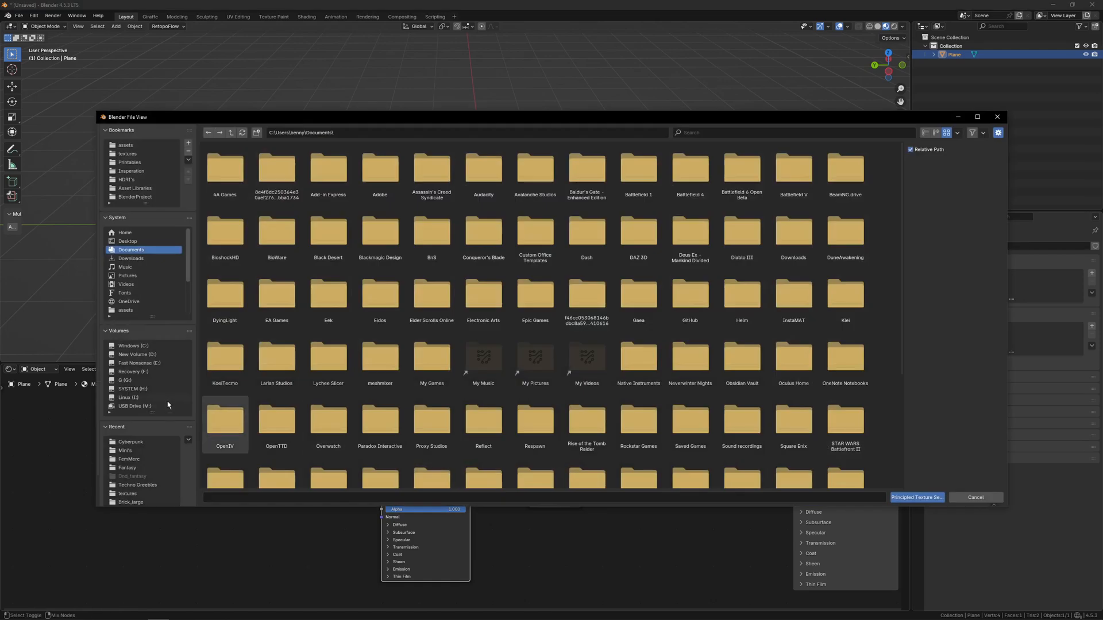
{"action": "mouse_move", "coordinate": [138, 496]}
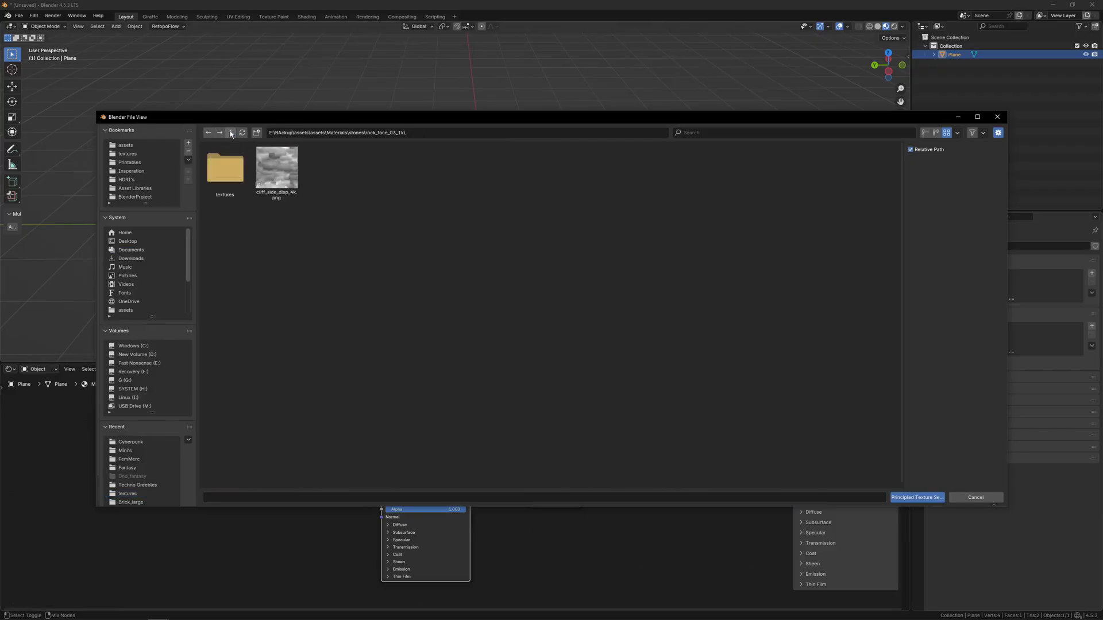
{"action": "left_click", "coordinate": [230, 132]}
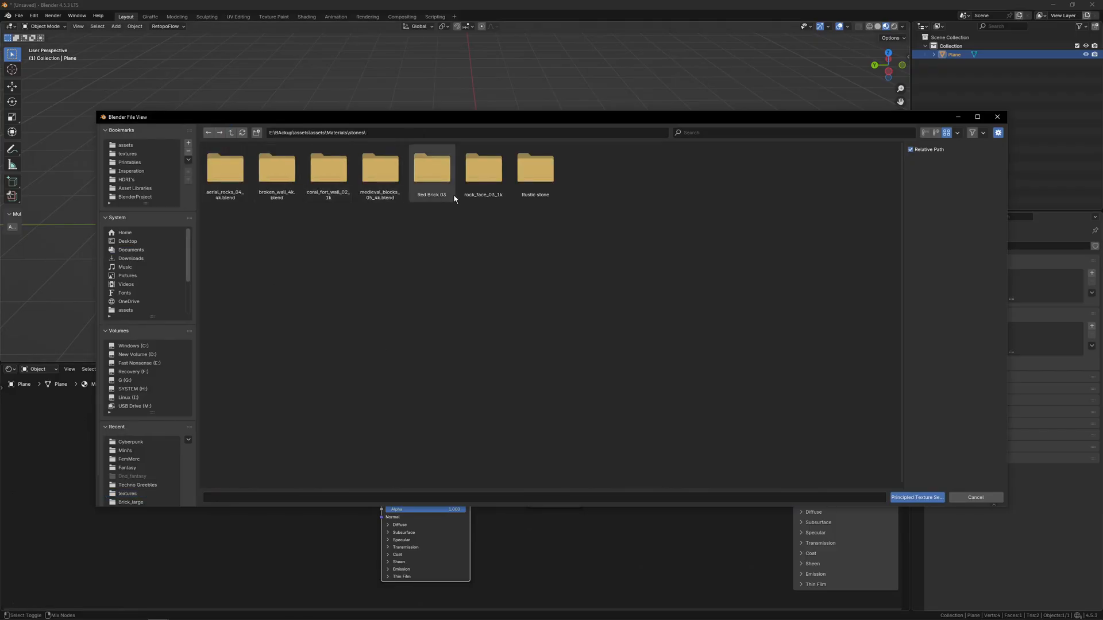
{"action": "double_click", "coordinate": [379, 169]}
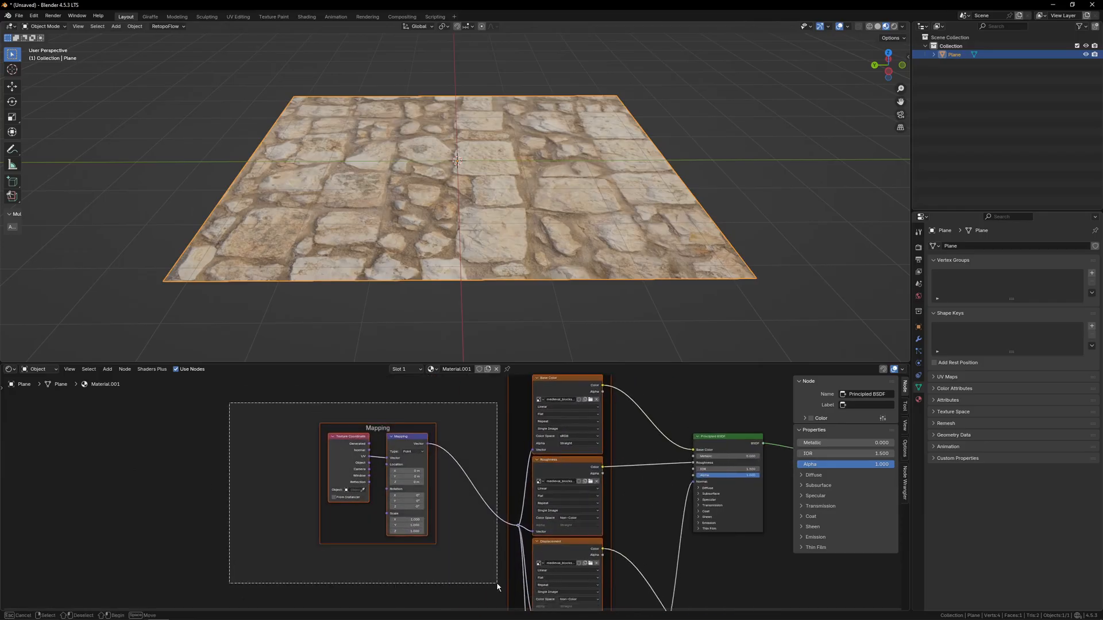
Add a Parallax node using the medieval blocks displacement map as height and the plane's UV map.
{"action": "key", "text": "shift+a"}
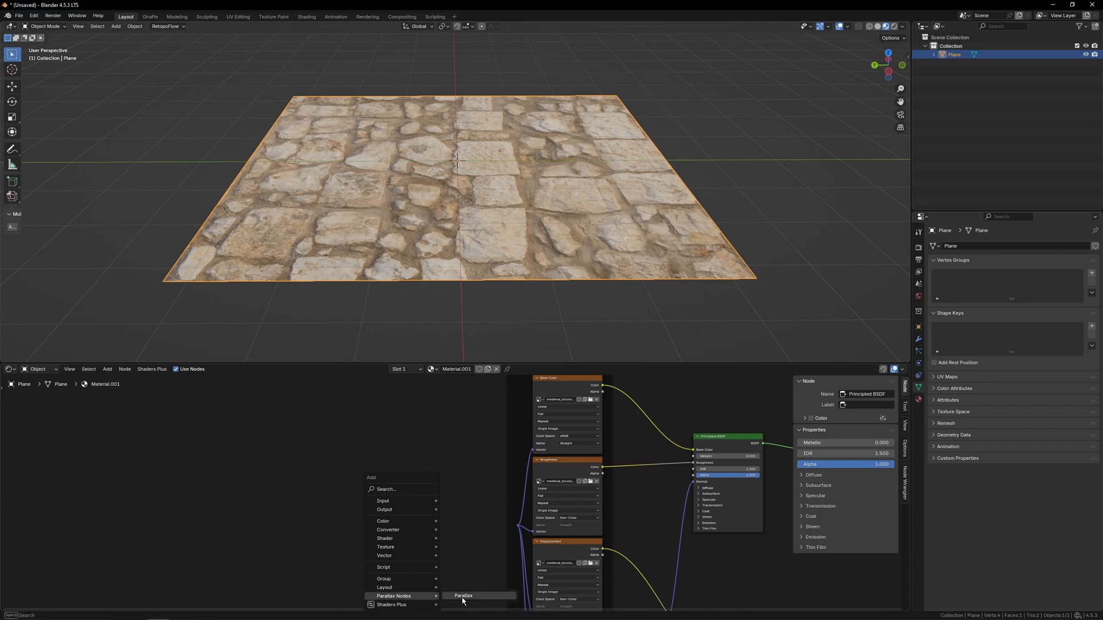
{"action": "left_click", "coordinate": [463, 596]}
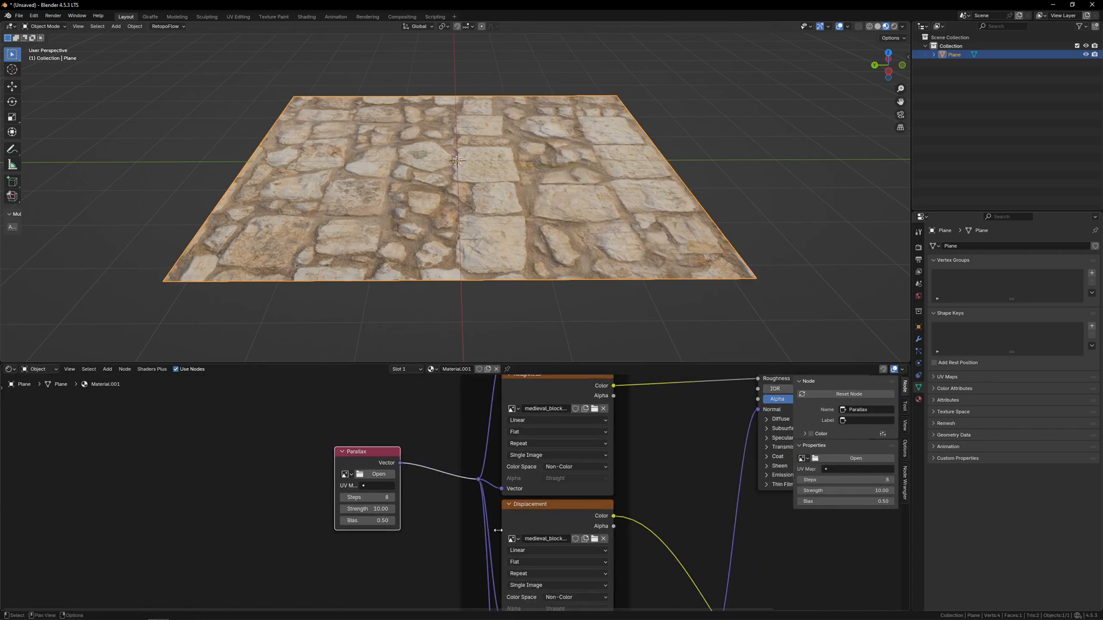
{"action": "left_click", "coordinate": [367, 458]}
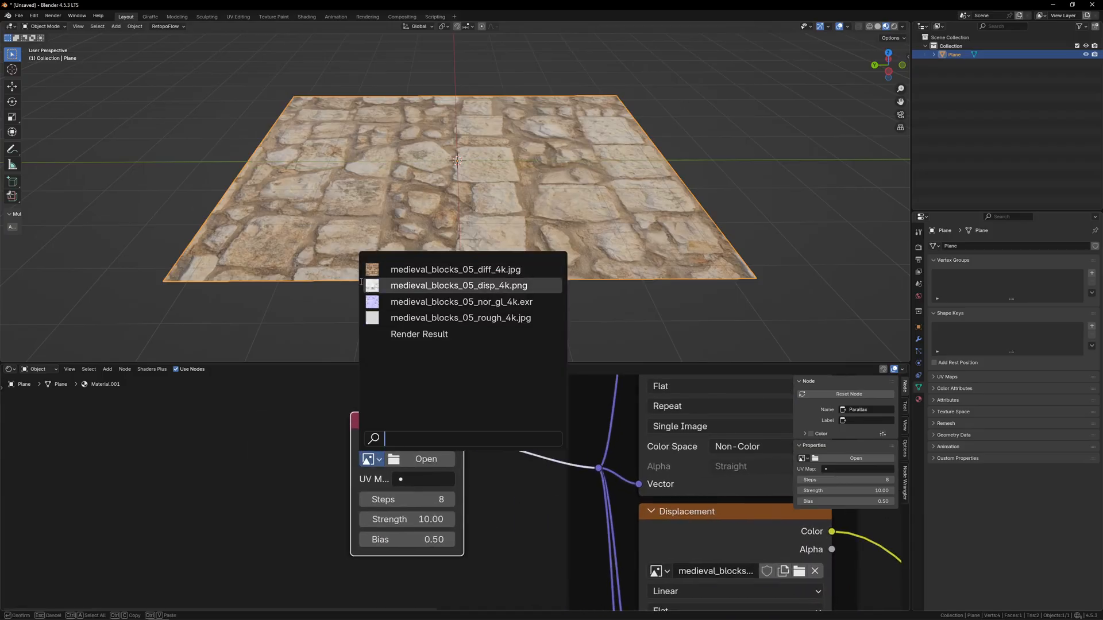
{"action": "left_click", "coordinate": [459, 285]}
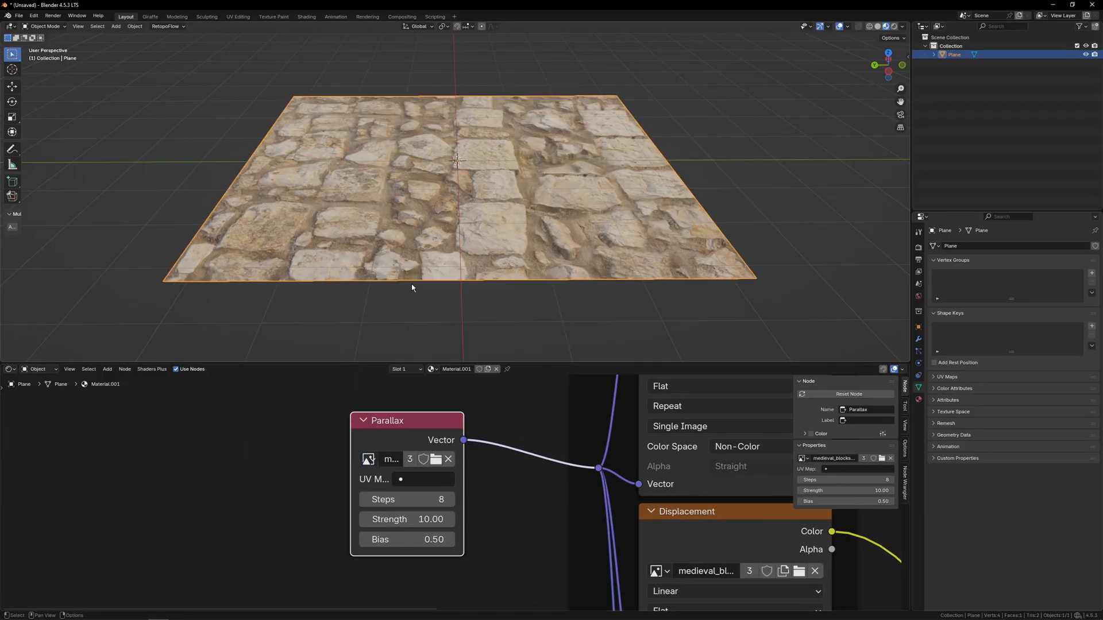
{"action": "left_click", "coordinate": [429, 480]}
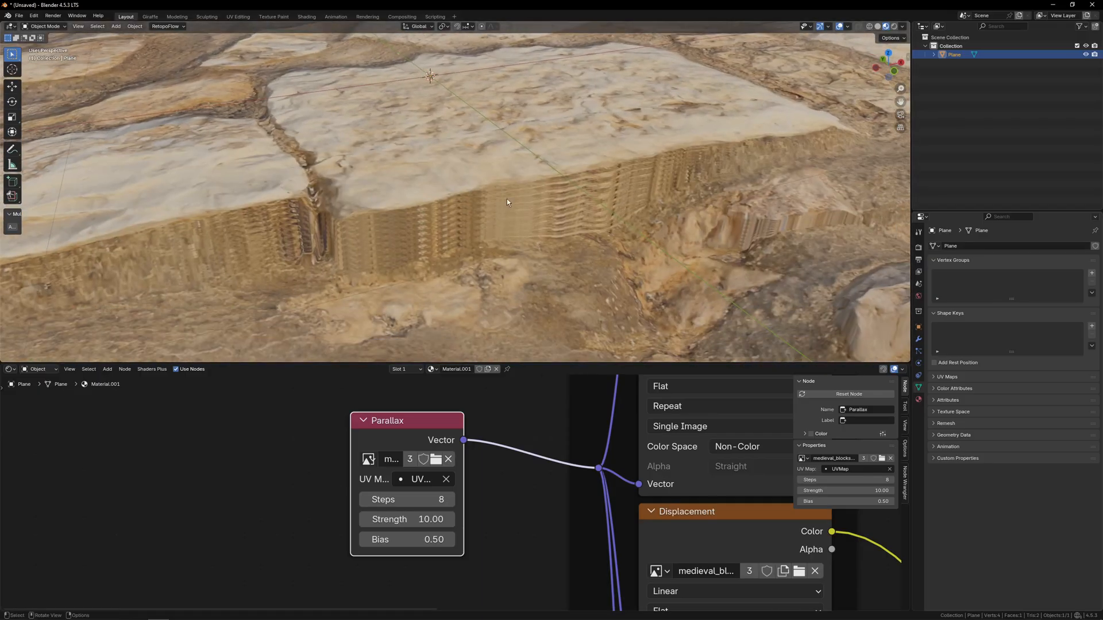
{"action": "mouse_move", "coordinate": [585, 185]}
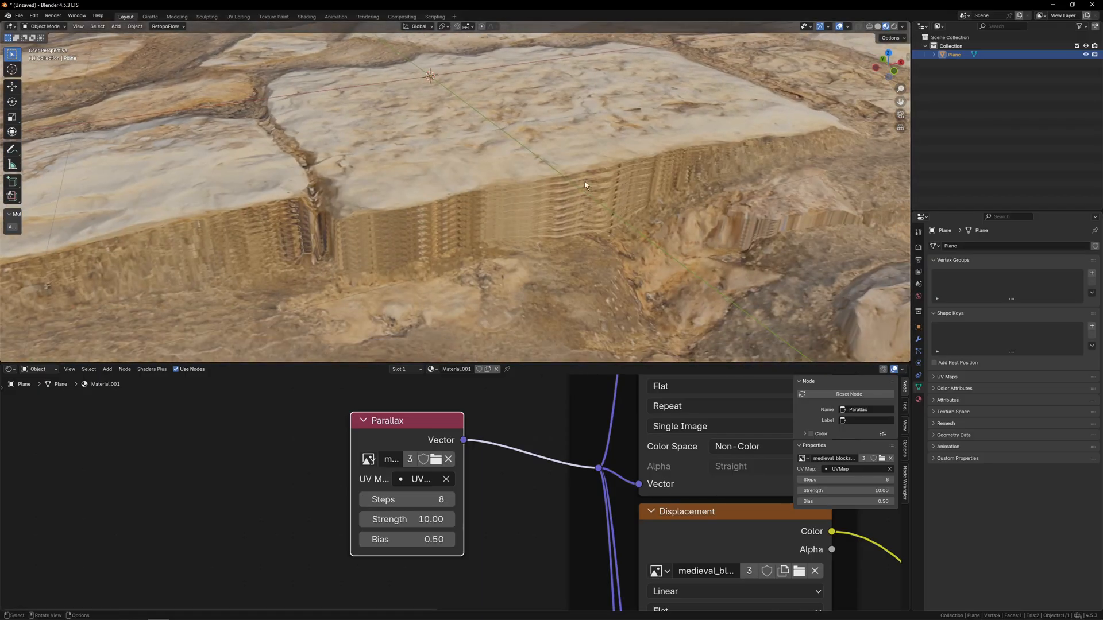
Inspect the stretched block edges and raise the parallax Bias to about 0.92.
{"action": "left_click_drag", "start_coordinate": [585, 185], "coordinate": [529, 242]}
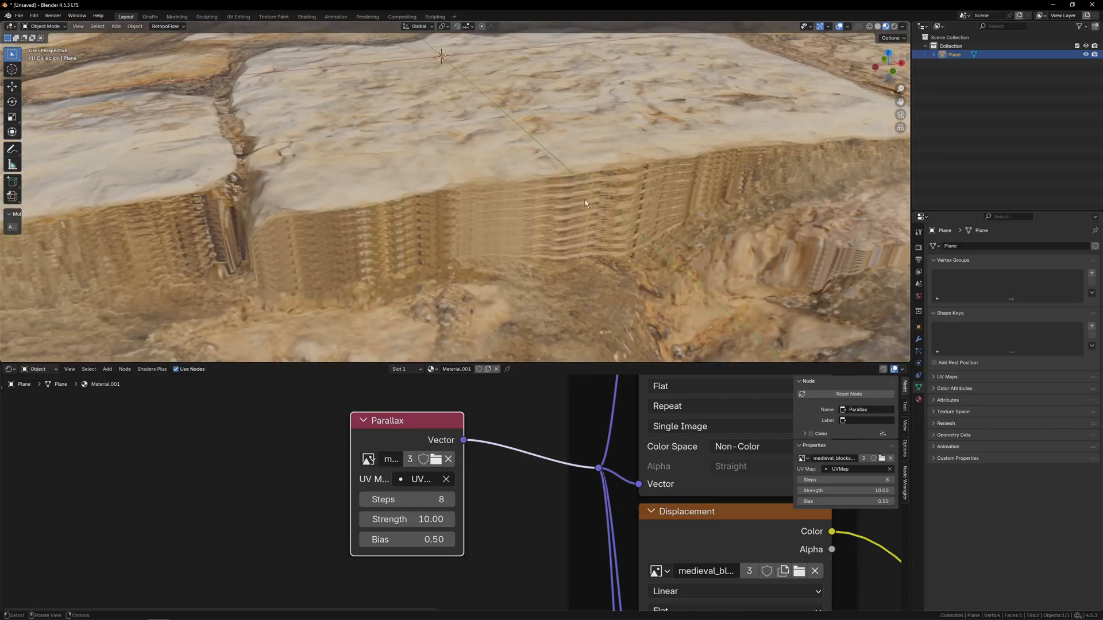
{"action": "left_click_drag", "start_coordinate": [584, 204], "coordinate": [454, 169]}
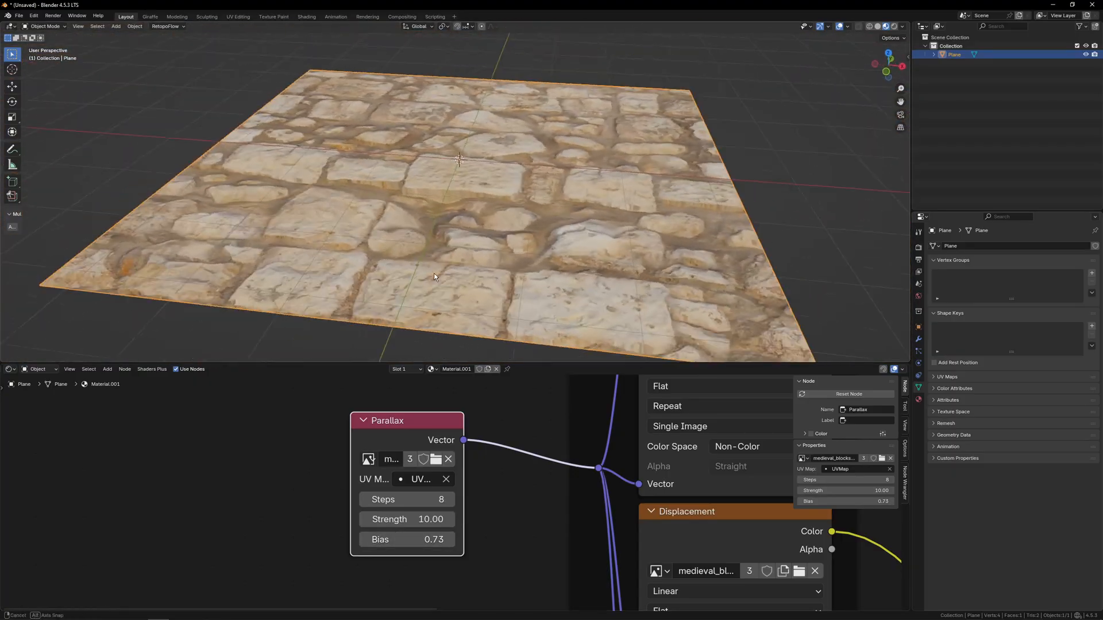
{"action": "left_click_drag", "start_coordinate": [380, 540], "coordinate": [451, 540]}
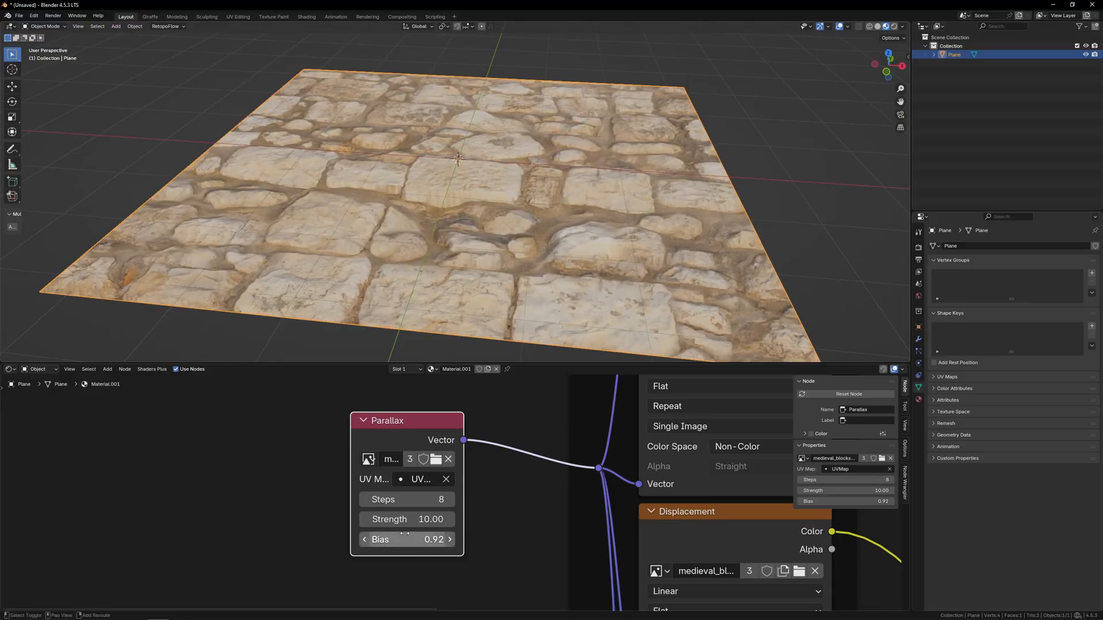
{"action": "scroll", "scroll_direction": "up", "scroll_amount": 3}
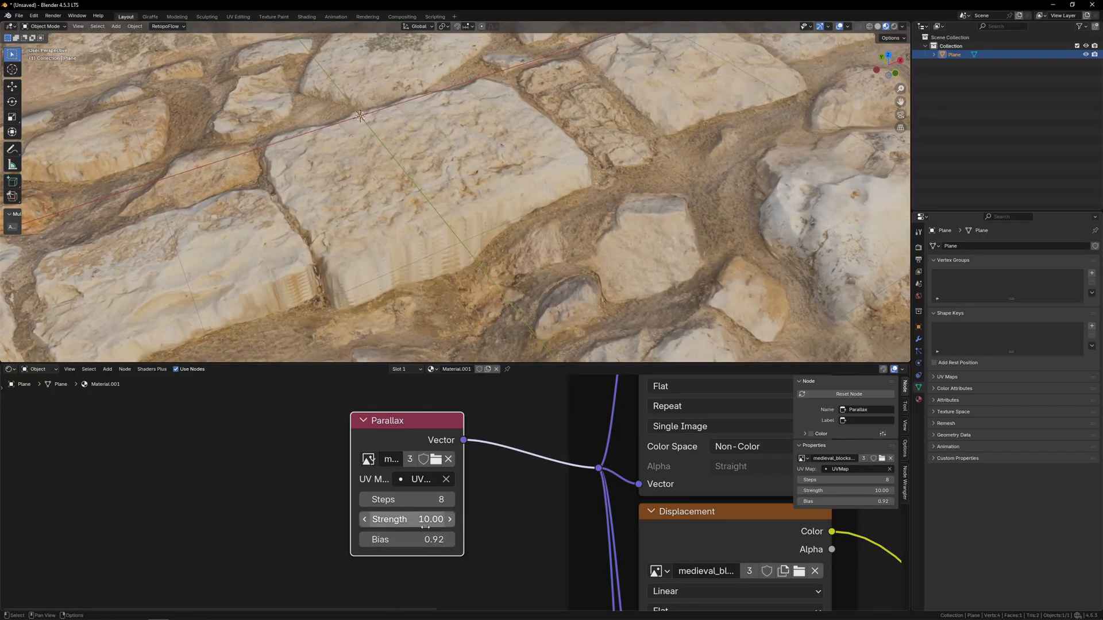
Test lower Bias values near the block edges and settle on 0.90.
{"action": "left_click_drag", "start_coordinate": [436, 540], "coordinate": [395, 540]}
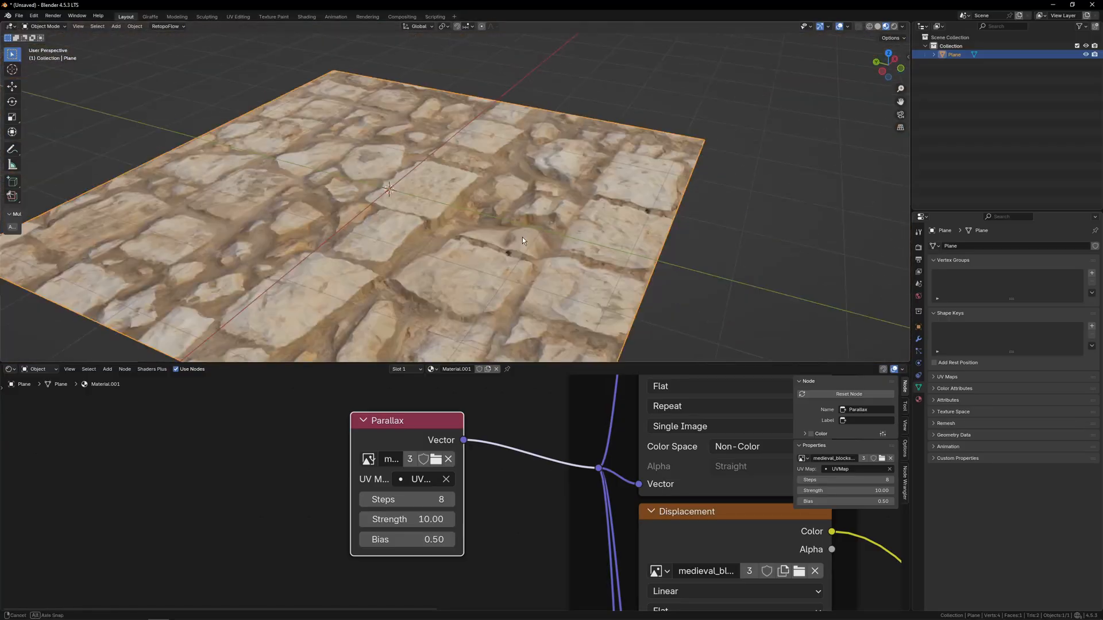
{"action": "left_click_drag", "start_coordinate": [493, 211], "coordinate": [436, 162]}
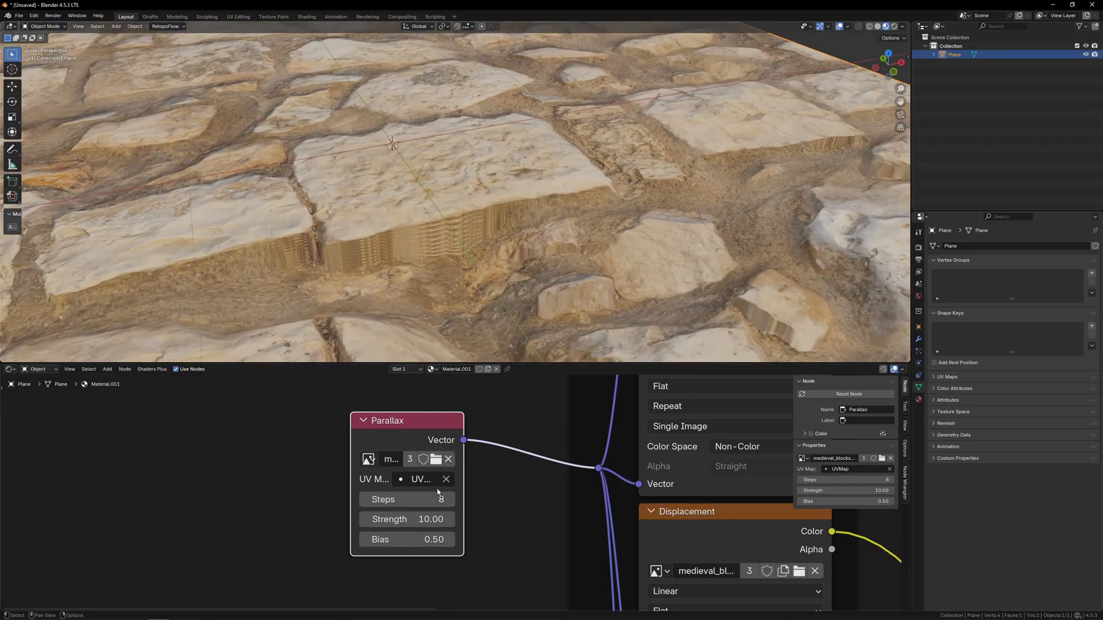
{"action": "left_click_drag", "start_coordinate": [394, 539], "coordinate": [451, 540]}
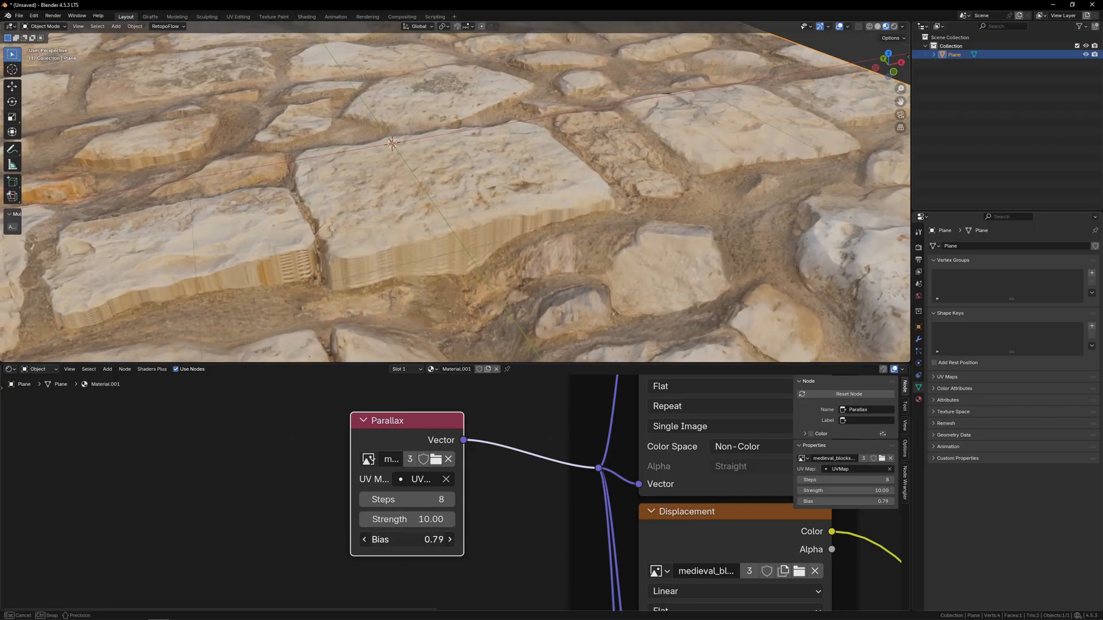
{"action": "left_click_drag", "start_coordinate": [407, 539], "coordinate": [450, 540]}
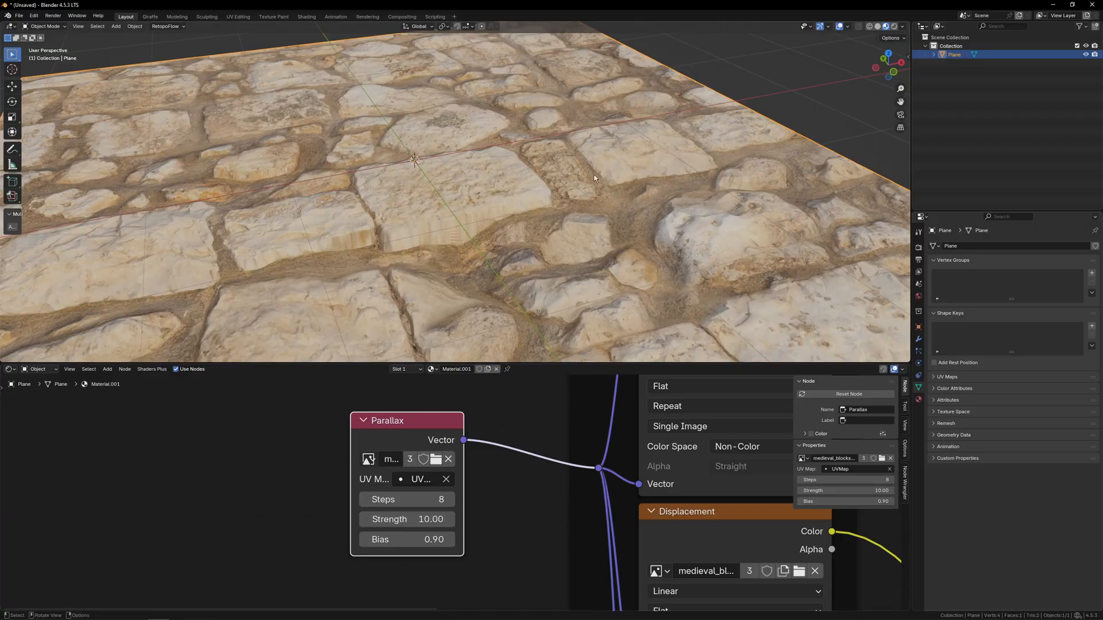
{"action": "mouse_move", "coordinate": [417, 260]}
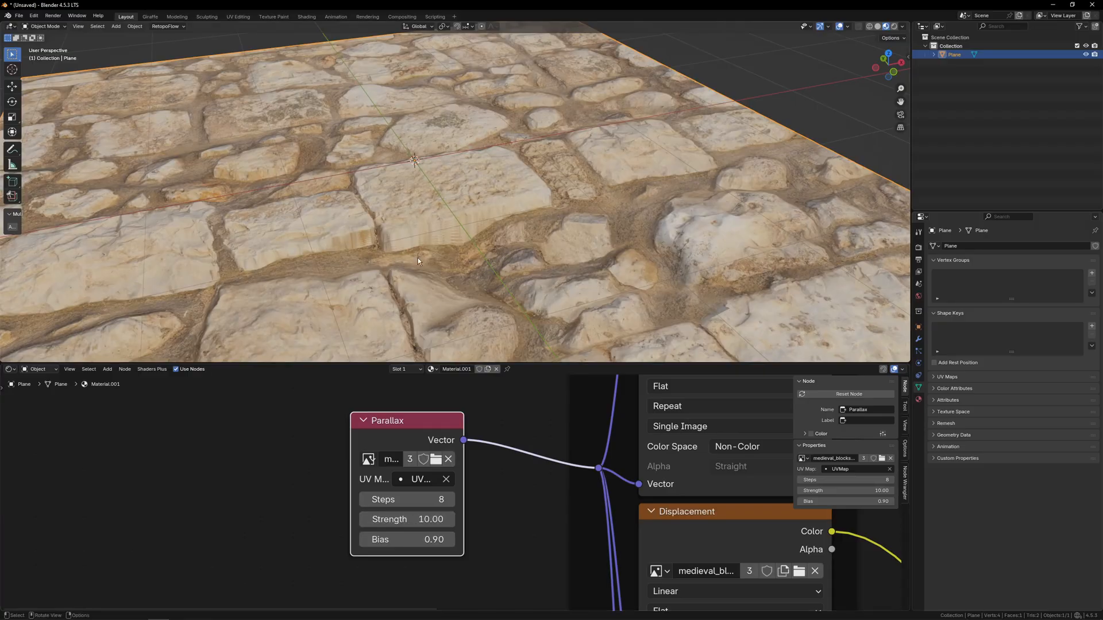
Boost the parallax Strength to about 30 and set Steps to 16.
{"action": "left_click_drag", "start_coordinate": [406, 519], "coordinate": [429, 520]}
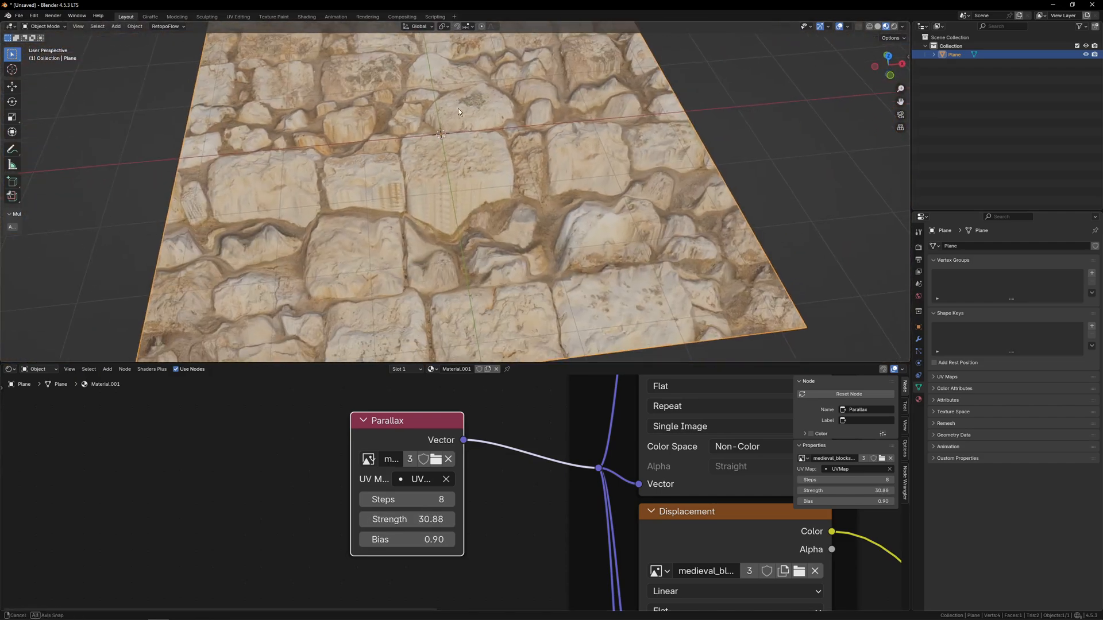
{"action": "left_click_drag", "start_coordinate": [458, 111], "coordinate": [555, 185]}
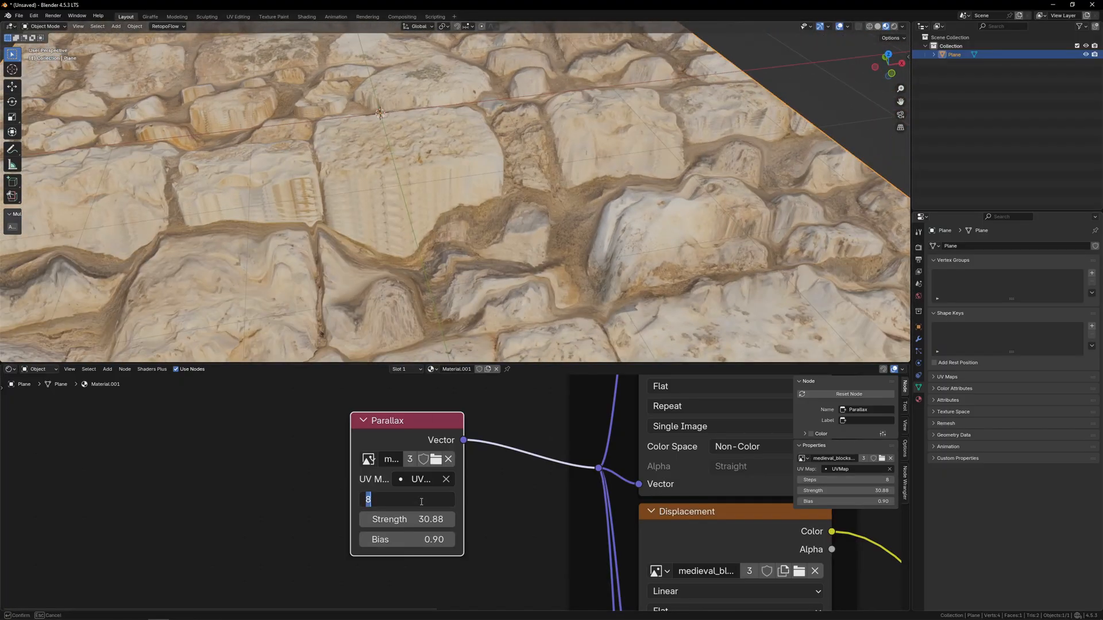
{"action": "type", "text": "16"}
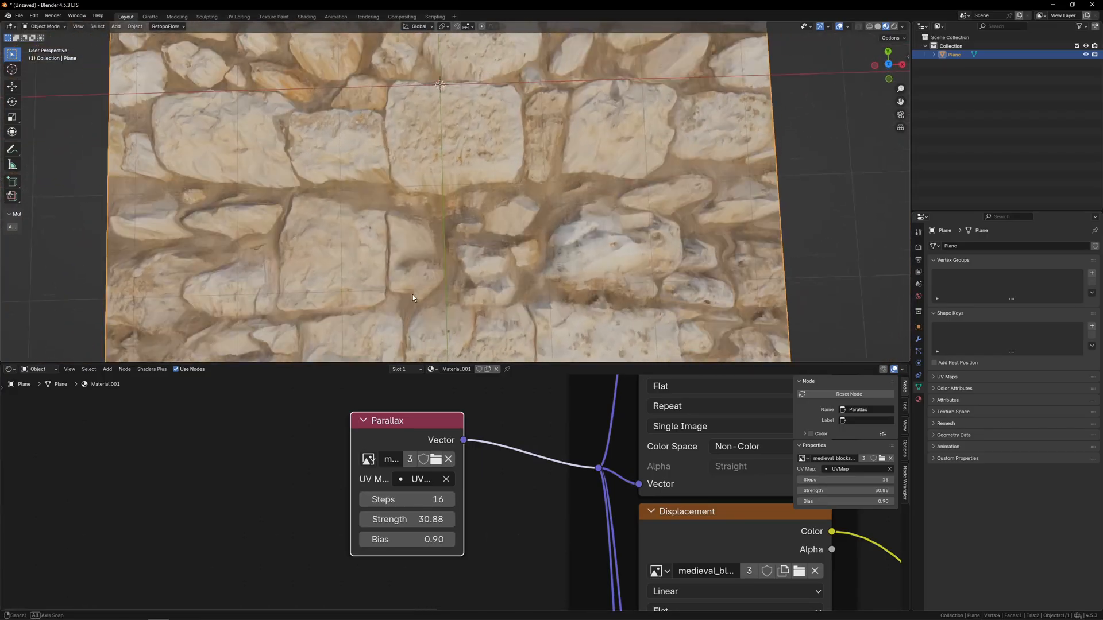
Bring the parallax Strength down to 10.00 and finally 2.00 for subtler depth.
{"action": "double_click", "coordinate": [406, 519]}
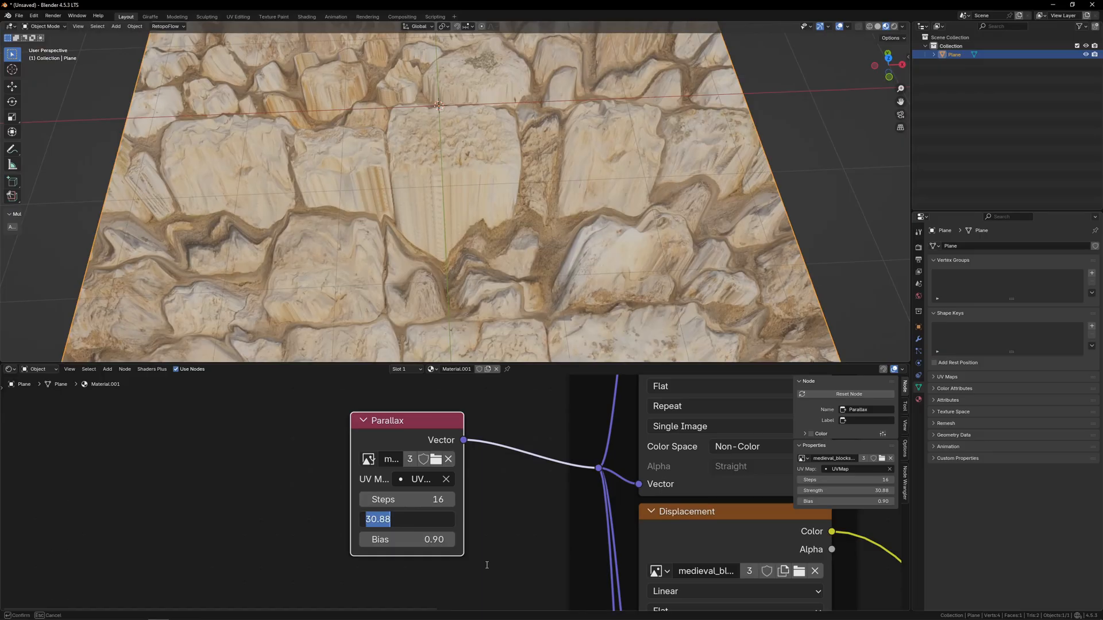
{"action": "type", "text": "10.00"}
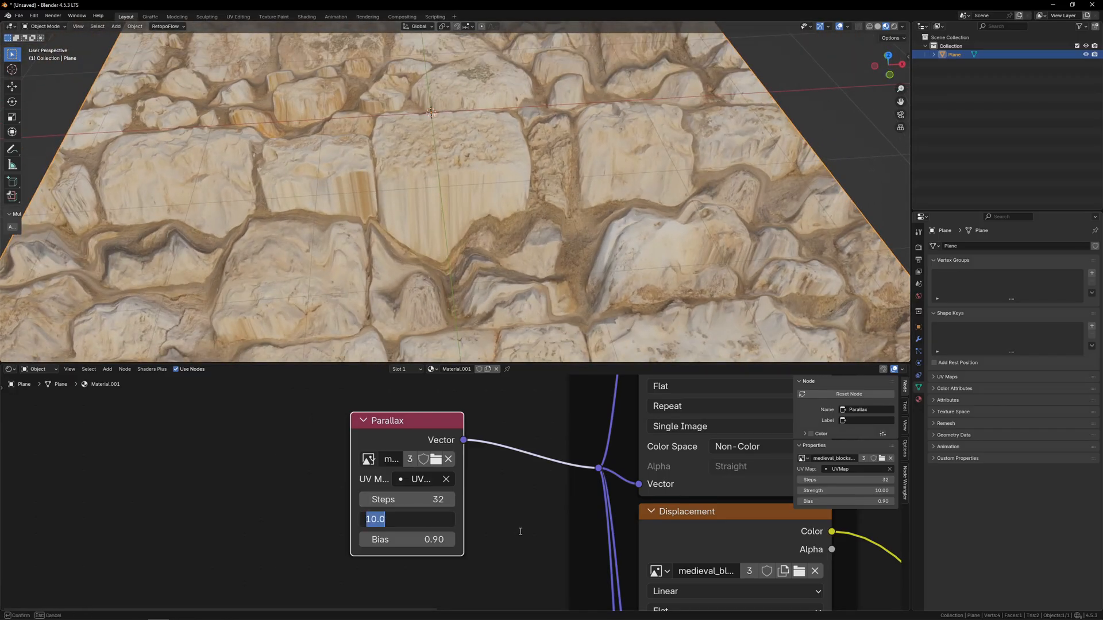
{"action": "type", "text": "2.00"}
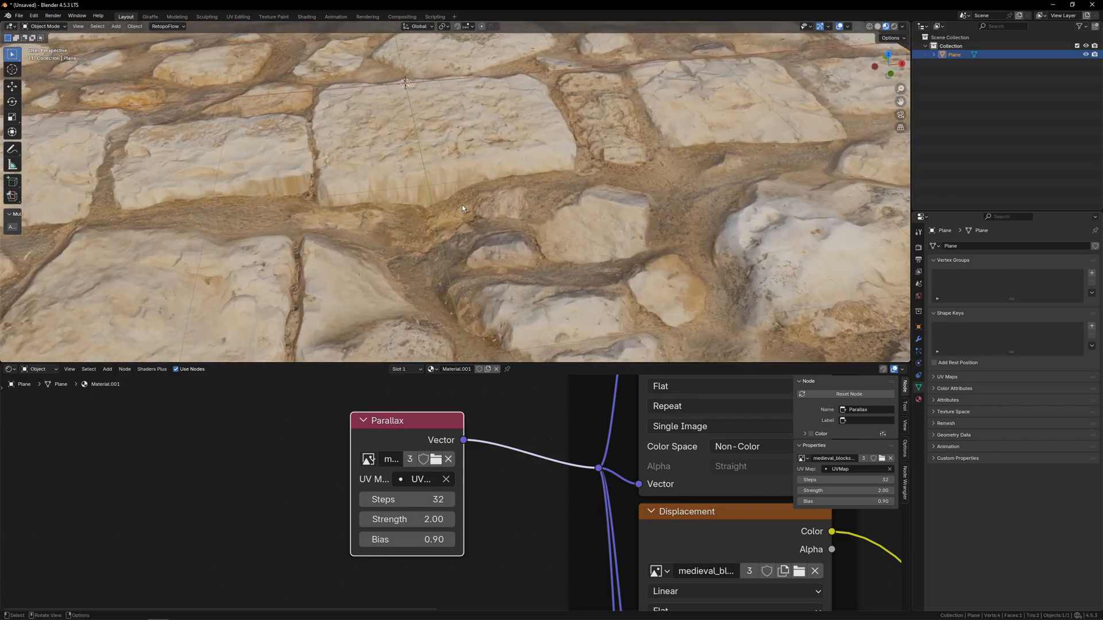
{"action": "left_click_drag", "start_coordinate": [464, 211], "coordinate": [465, 266]}
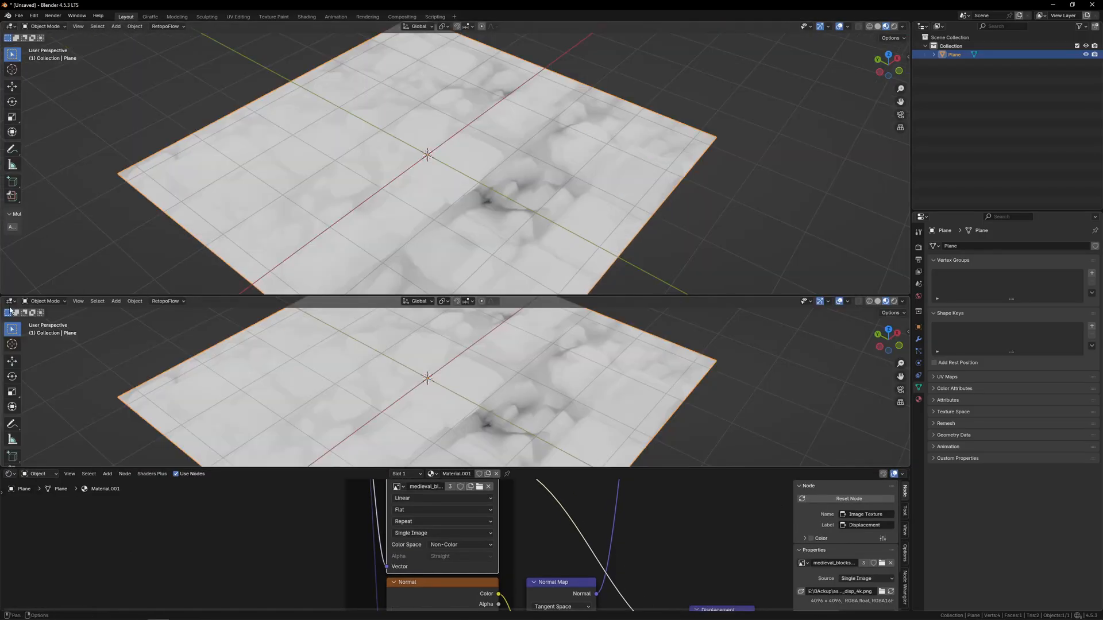
From the Poly Haven Textures catalog in the Asset Browser, drop asbestos_sheet onto the plane.
{"action": "left_click", "coordinate": [12, 301]}
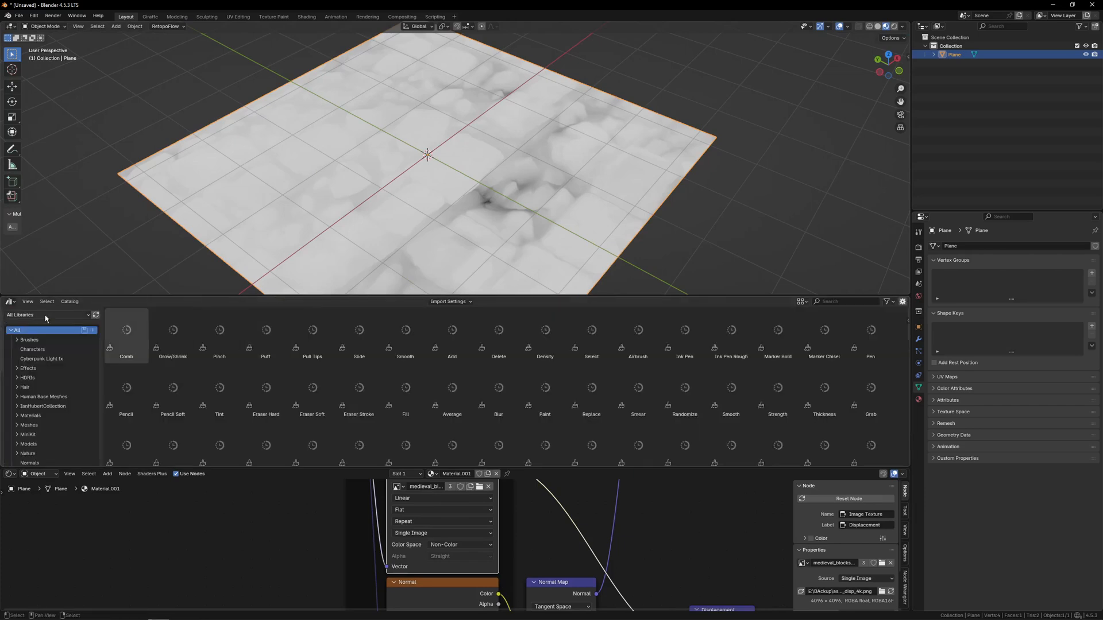
{"action": "left_click", "coordinate": [46, 314]}
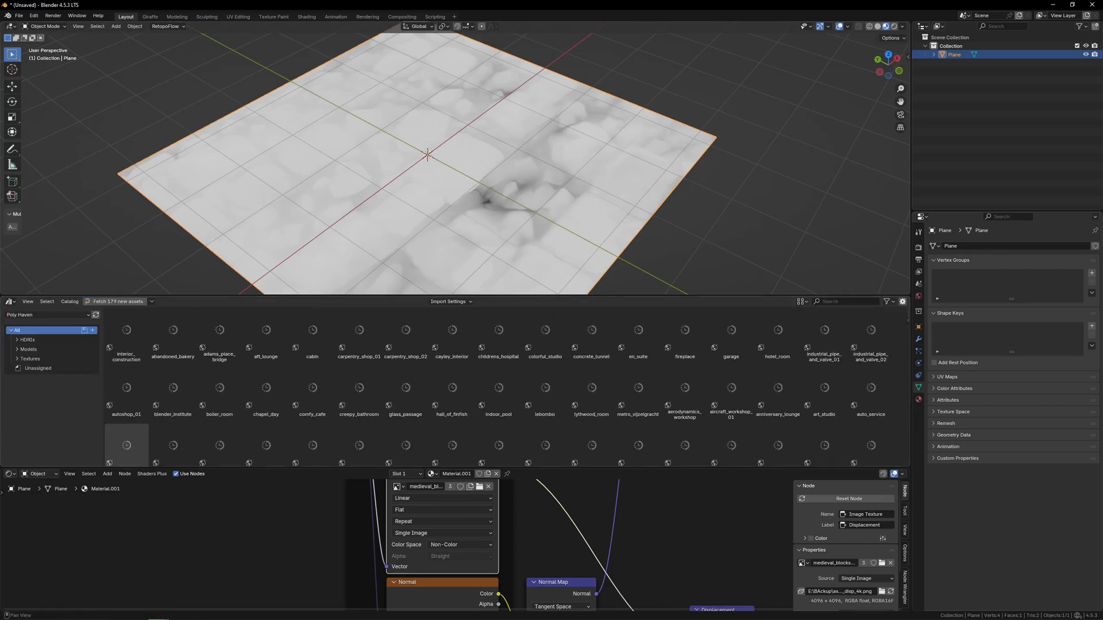
{"action": "left_click", "coordinate": [29, 358]}
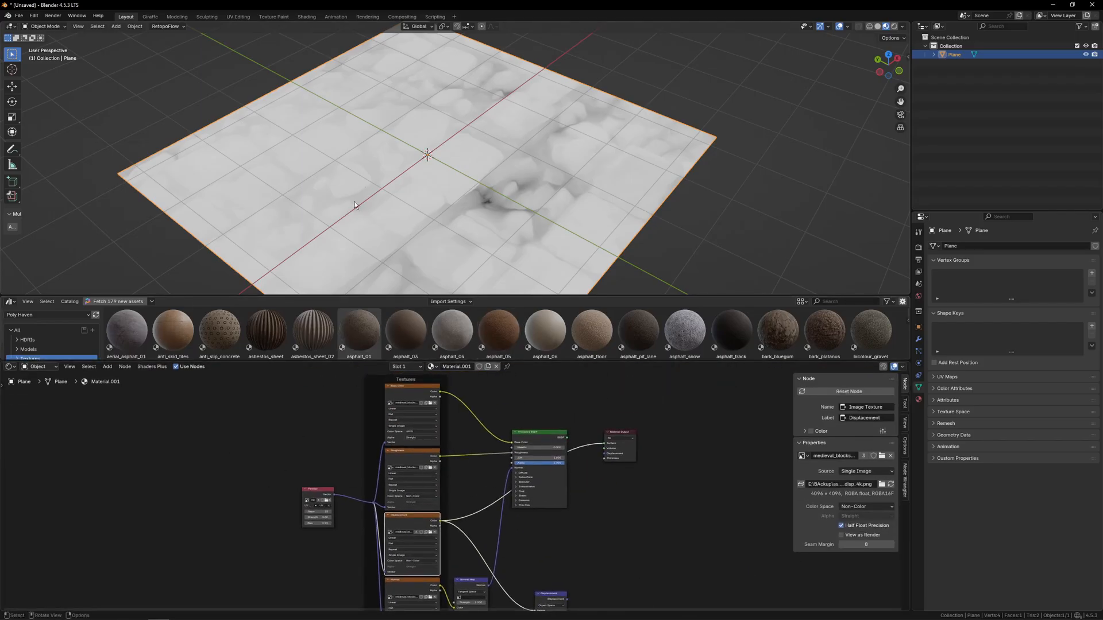
{"action": "left_click_drag", "start_coordinate": [266, 329], "coordinate": [417, 180]}
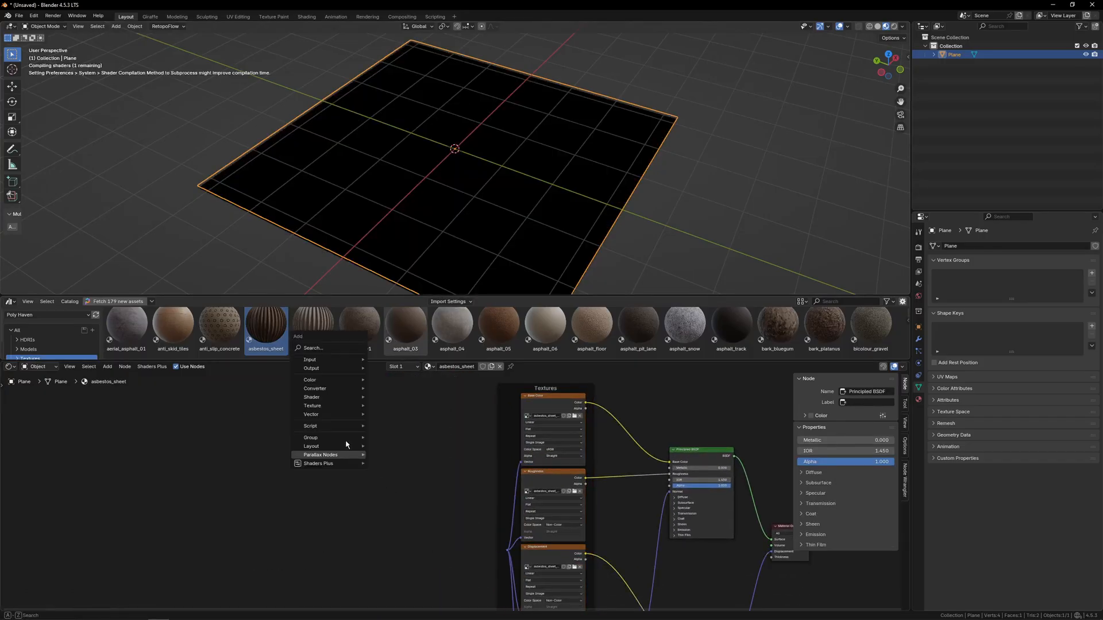
Add a Parallax node to the asbestos_sheet material using asbestos_sheet_disp.png as height.
{"action": "type", "text": "pa"}
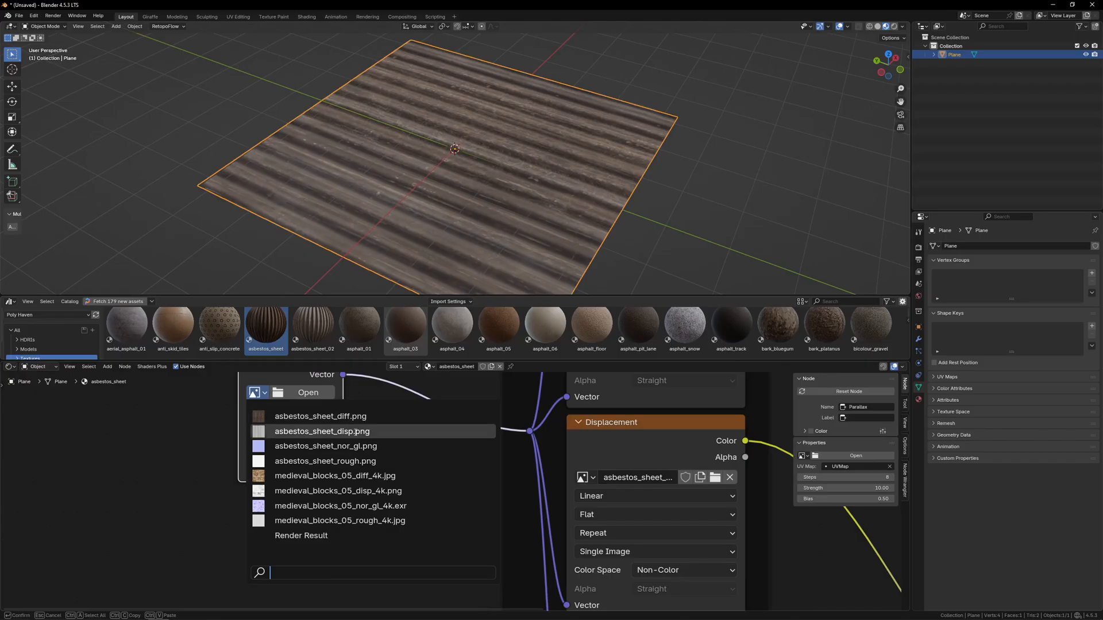
{"action": "left_click", "coordinate": [322, 432]}
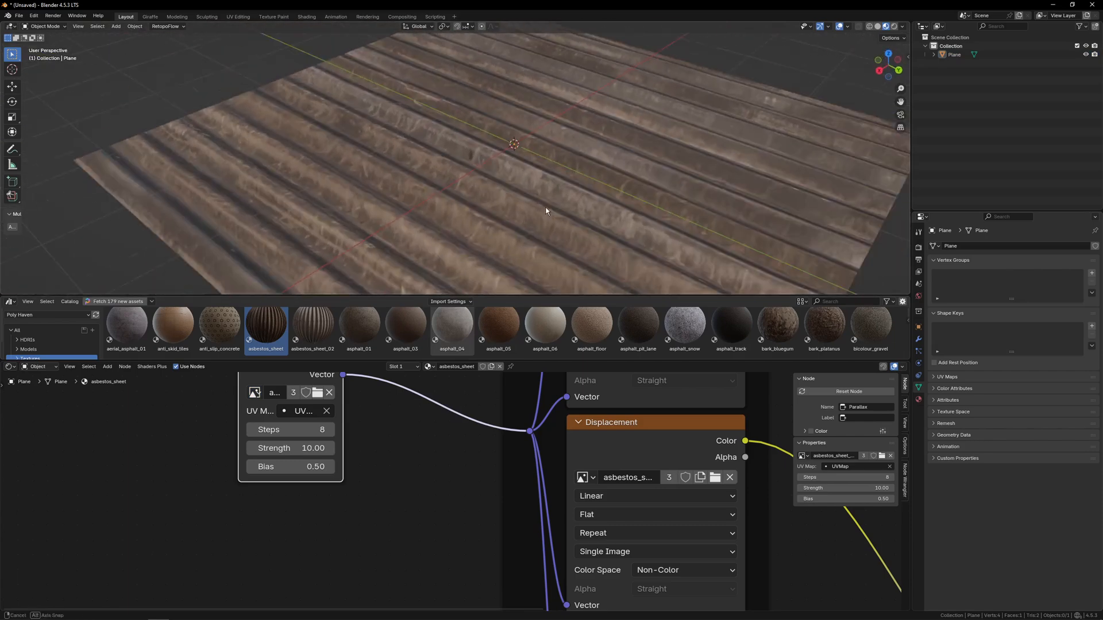
{"action": "left_click_drag", "start_coordinate": [545, 211], "coordinate": [510, 218]}
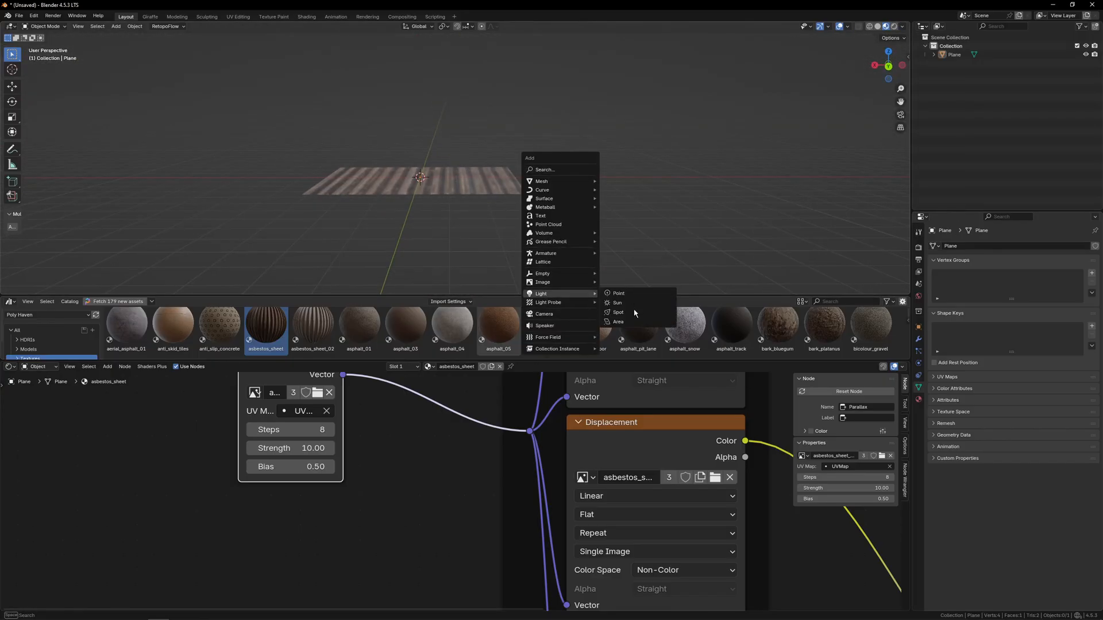
Add a Sun light and check how it lights the corrugated sheet.
{"action": "left_click", "coordinate": [618, 303]}
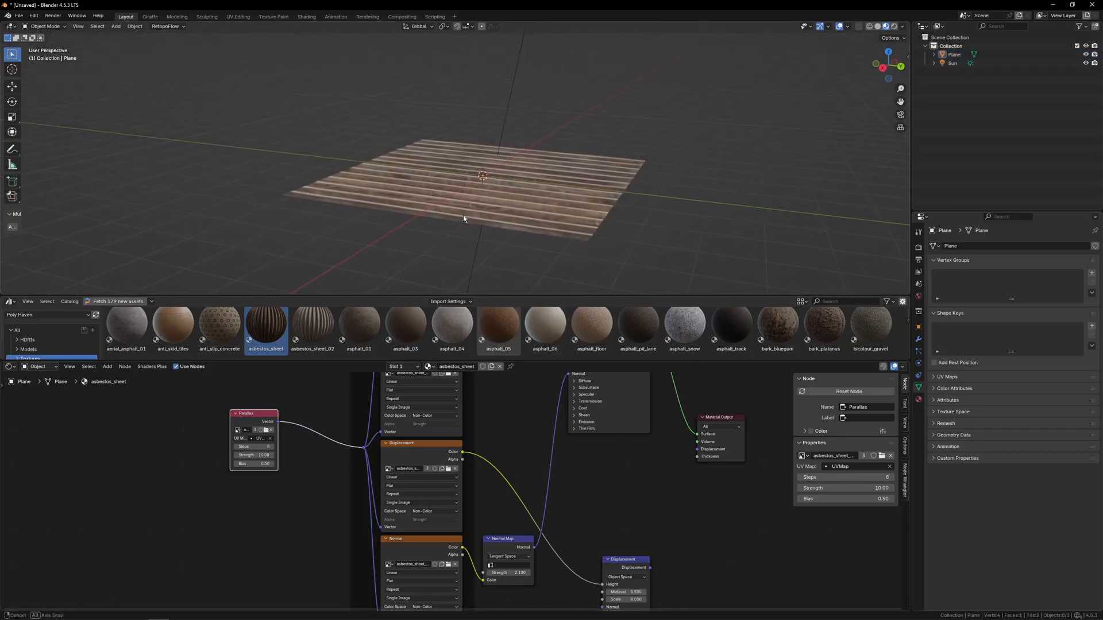
{"action": "left_click_drag", "start_coordinate": [464, 218], "coordinate": [503, 235]}
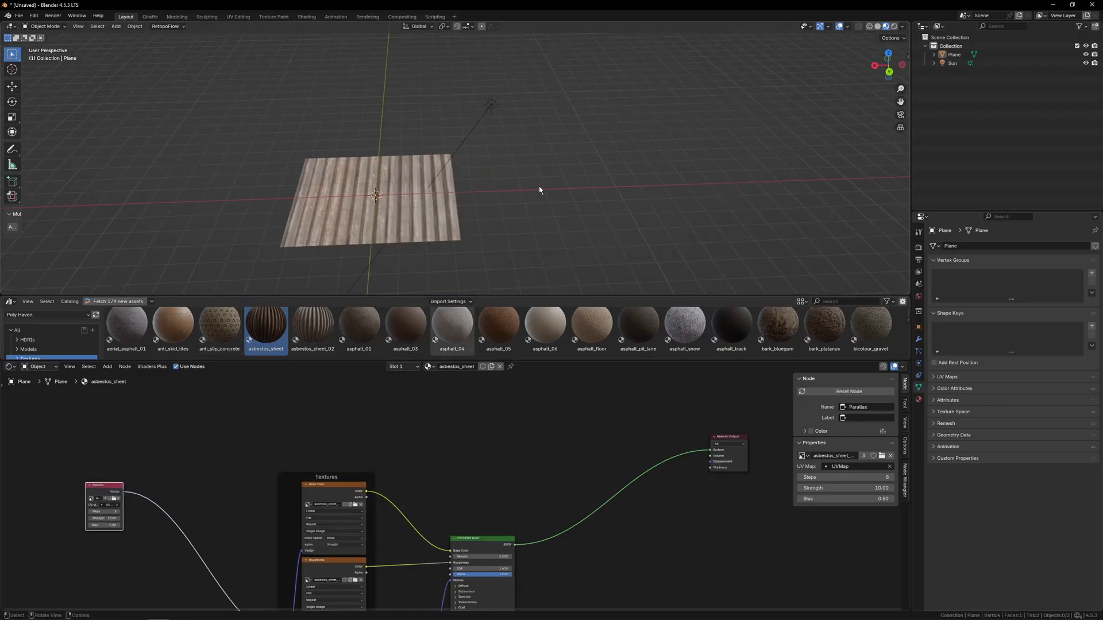
Add a UV Sphere from the viewport's Add > Mesh menu.
{"action": "left_click", "coordinate": [115, 25]}
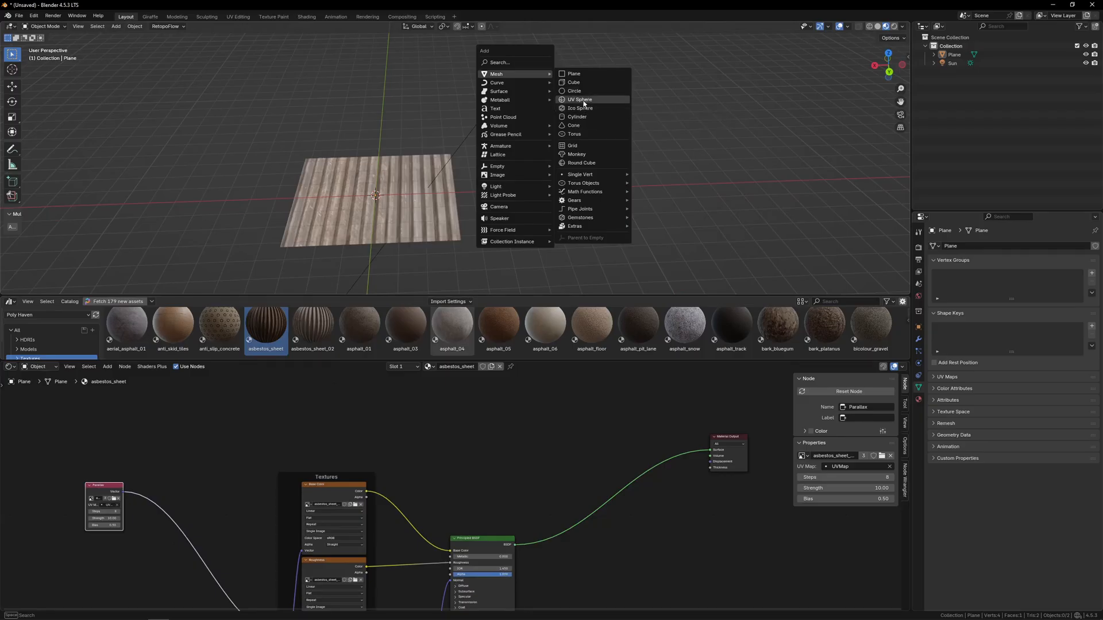
{"action": "left_click", "coordinate": [578, 100]}
{"action": "type", "text": "se"}
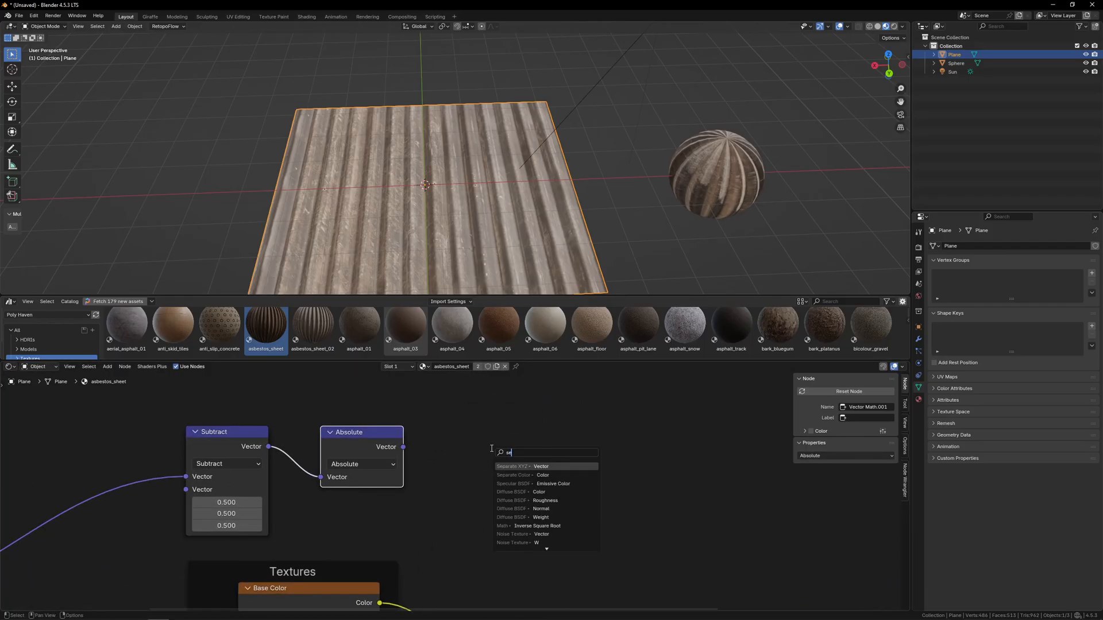
Chain Separate XYZ, Maximum and Less Than math nodes after Absolute to clip the edges.
{"action": "left_click", "coordinate": [514, 466]}
{"action": "type", "text": "max"}
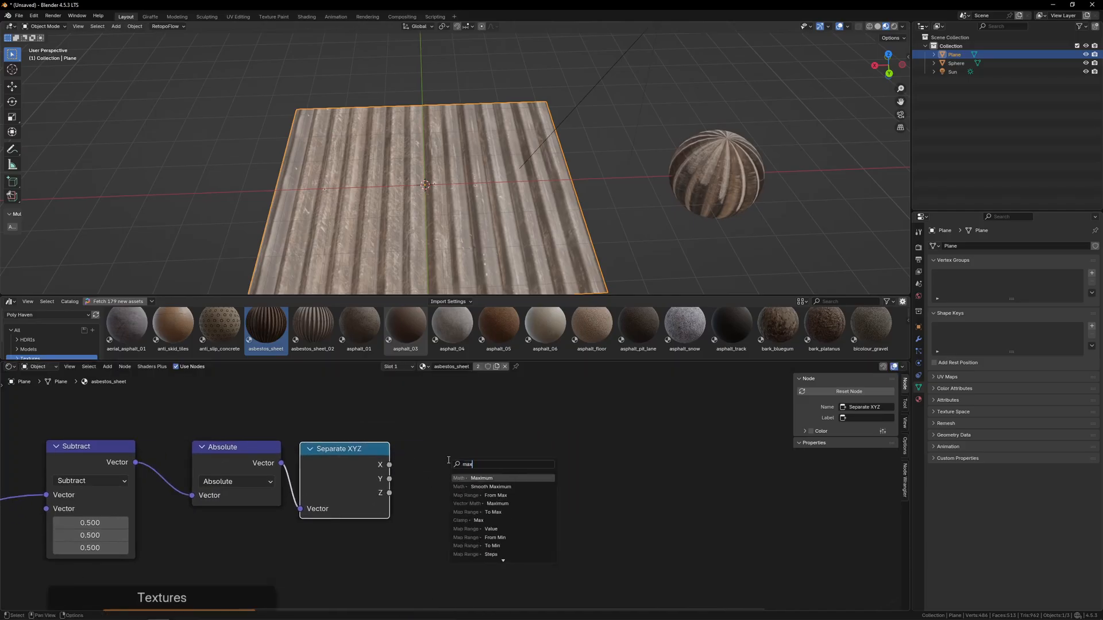
{"action": "left_click", "coordinate": [482, 478]}
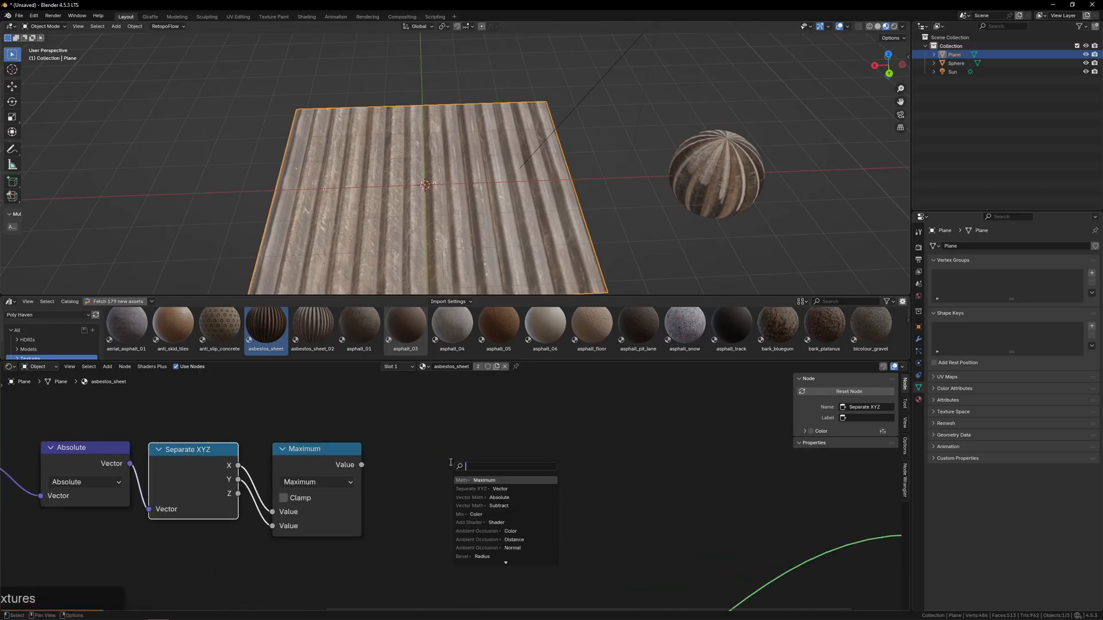
{"action": "left_click", "coordinate": [484, 479]}
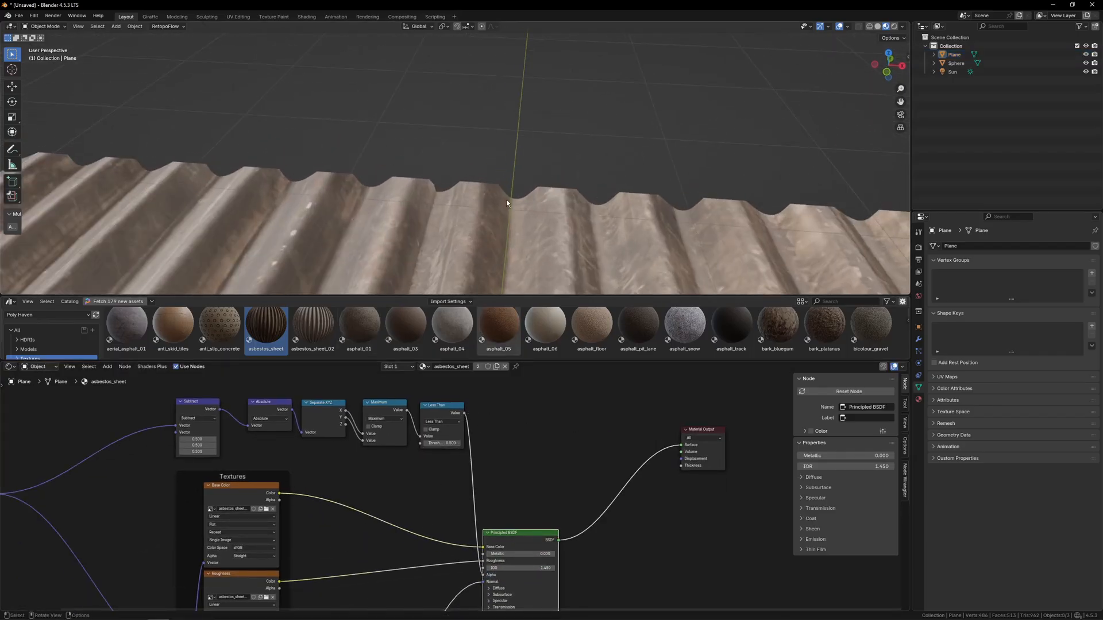
Raise the Parallax node bias from 0.50 to about 0.78 and inspect the deeper corrugations.
{"action": "left_click_drag", "start_coordinate": [507, 204], "coordinate": [442, 151]}
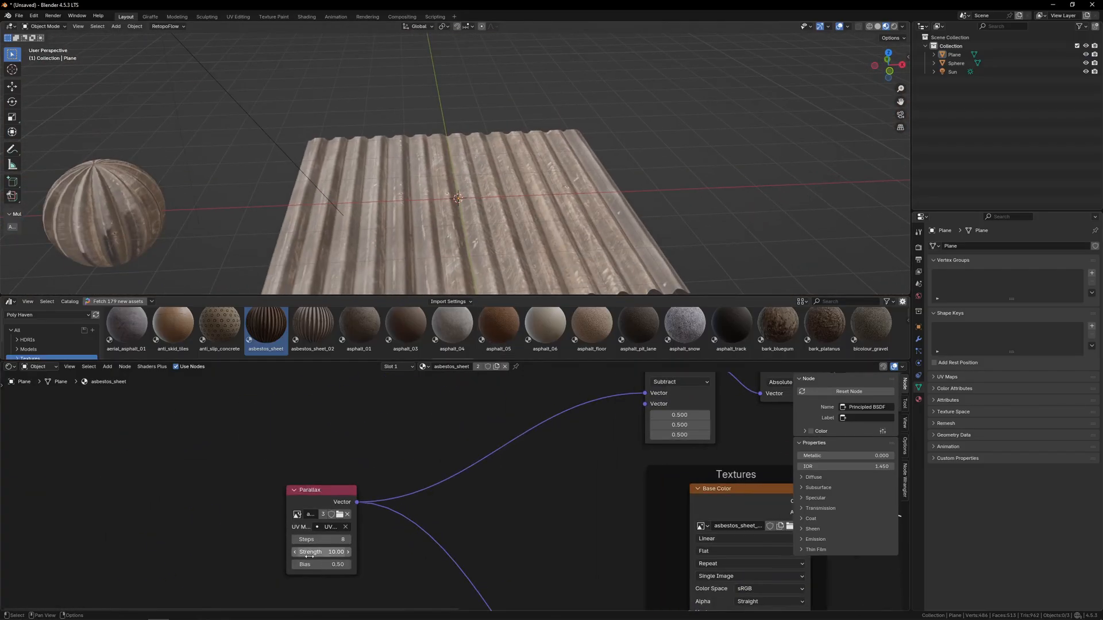
{"action": "left_click_drag", "start_coordinate": [320, 565], "coordinate": [341, 570]}
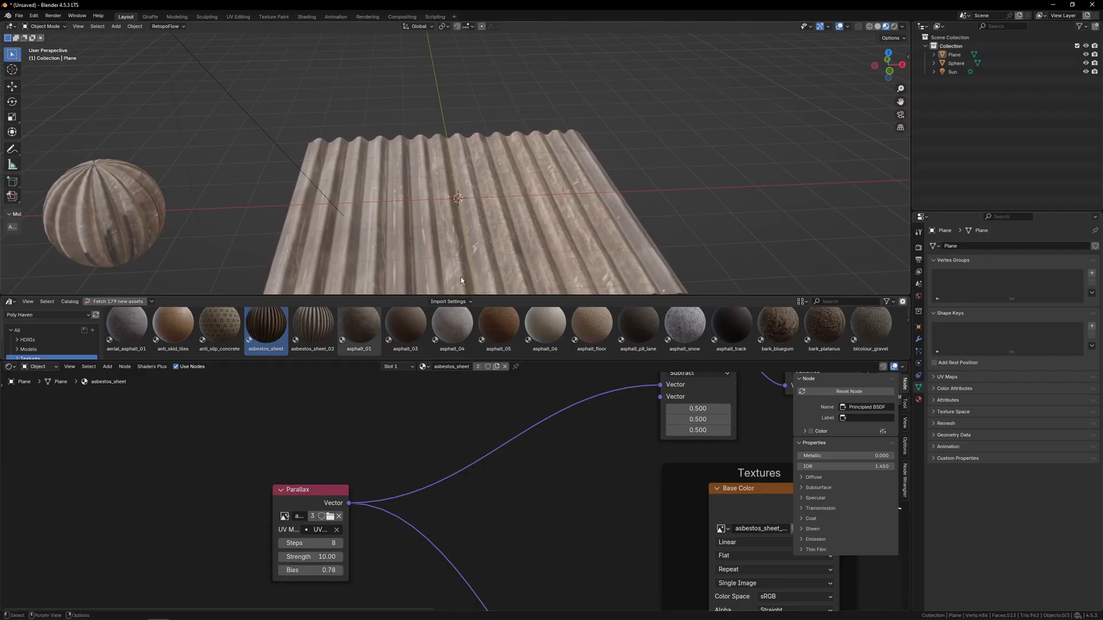
{"action": "left_click_drag", "start_coordinate": [461, 211], "coordinate": [587, 220]}
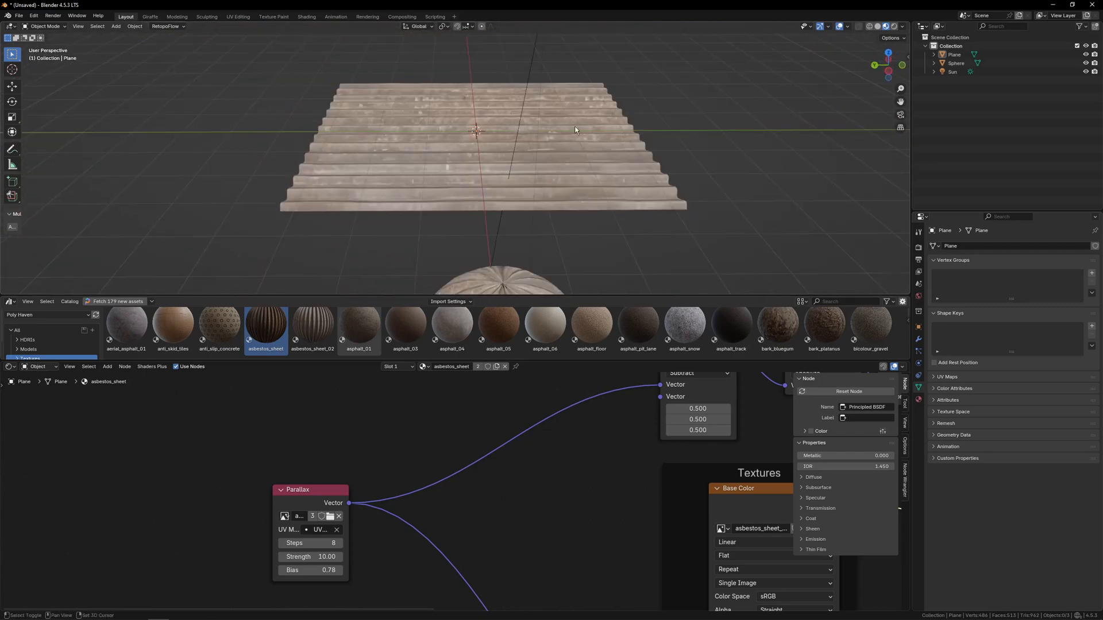
{"action": "left_click_drag", "start_coordinate": [574, 130], "coordinate": [492, 182]}
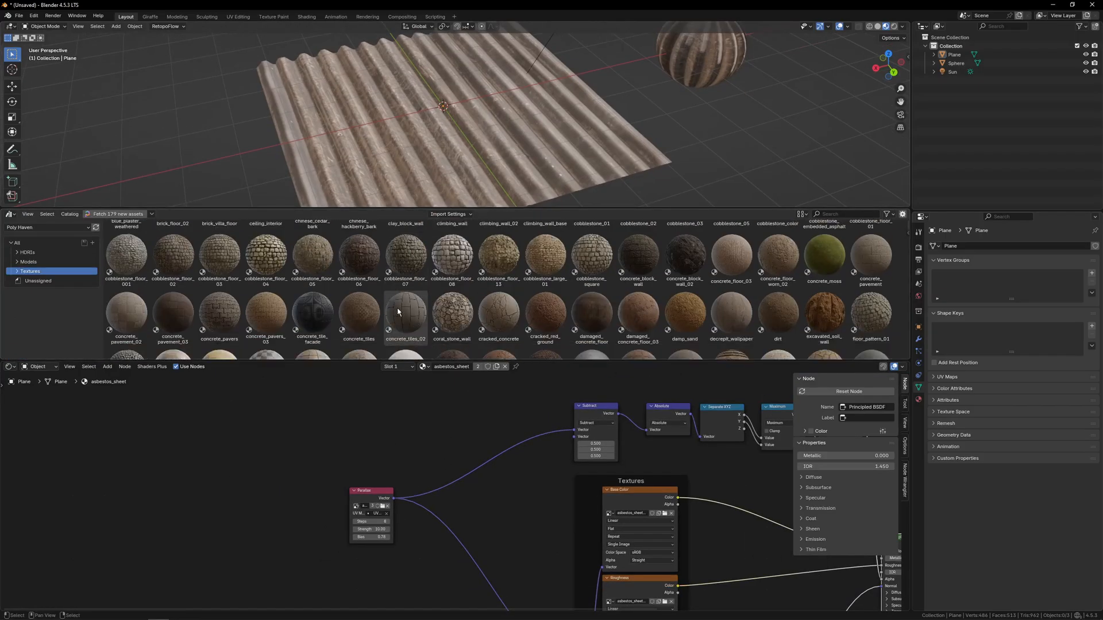
{"action": "mouse_move", "coordinate": [451, 271]}
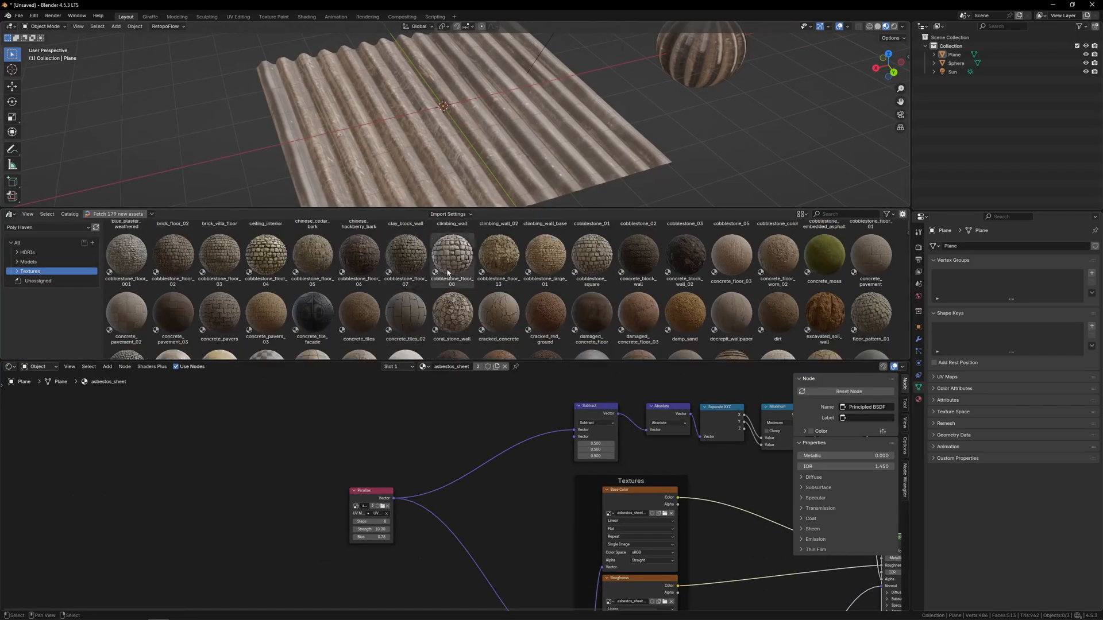
Add a Parallax node to the floor_pattern_01 cobblestone material and wire its Vector into the textures.
{"action": "scroll", "scroll_direction": "down", "scroll_amount": 3}
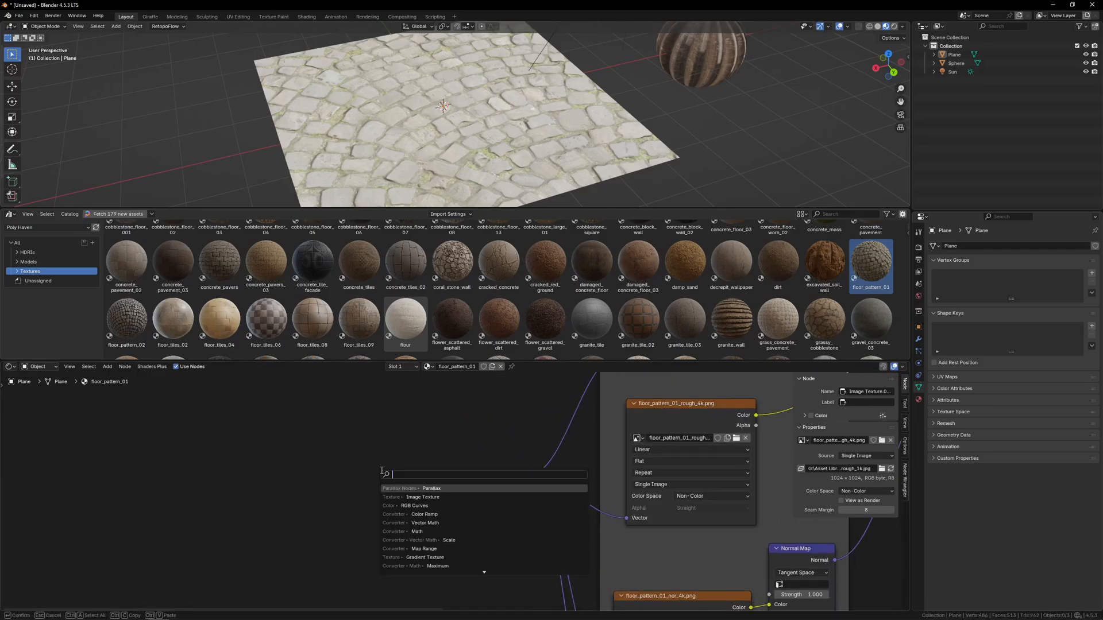
{"action": "left_click", "coordinate": [431, 488]}
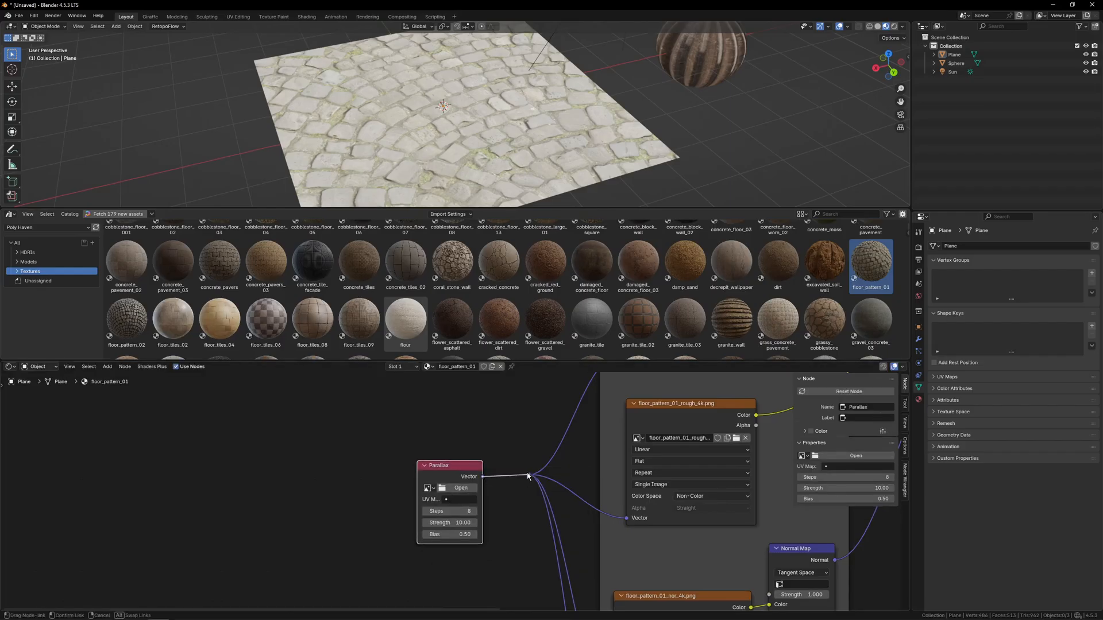
{"action": "left_click", "coordinate": [426, 488]}
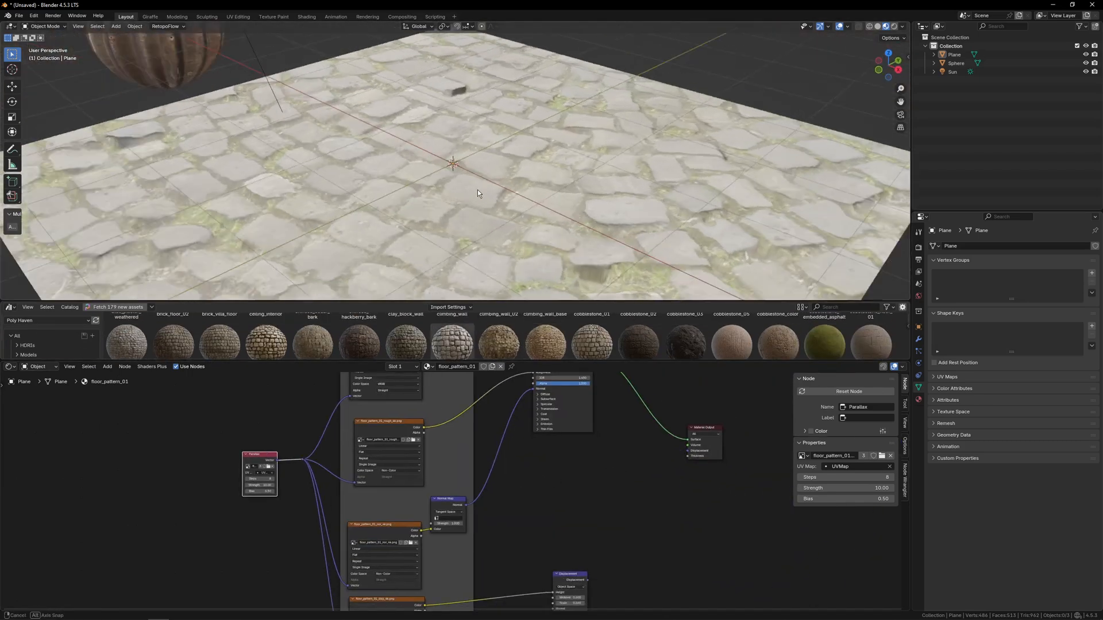
Set cobblestone Parallax strength to 16.78, bias 0.77 and Normal Map strength to 7.1.
{"action": "left_click_drag", "start_coordinate": [477, 194], "coordinate": [511, 248]}
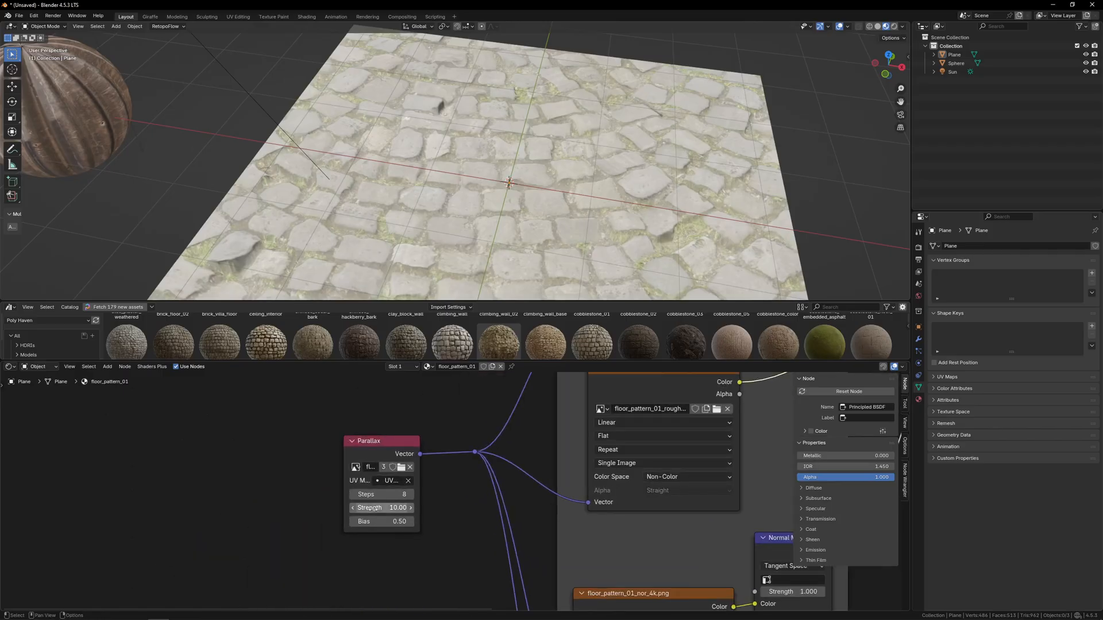
{"action": "left_click_drag", "start_coordinate": [379, 507], "coordinate": [415, 507]}
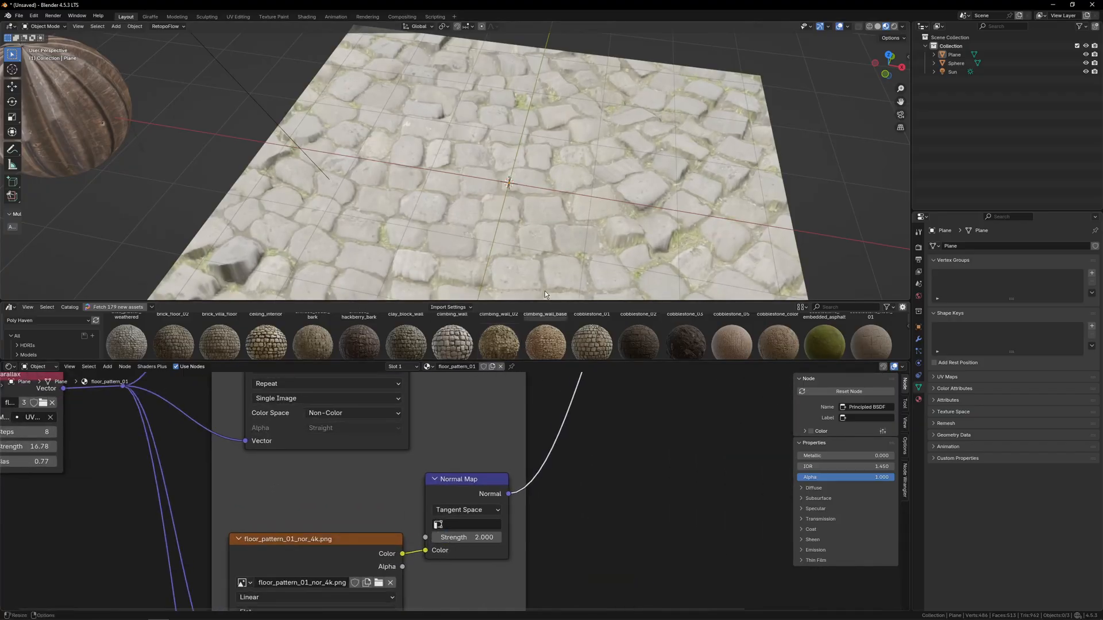
{"action": "left_click_drag", "start_coordinate": [464, 537], "coordinate": [499, 536]}
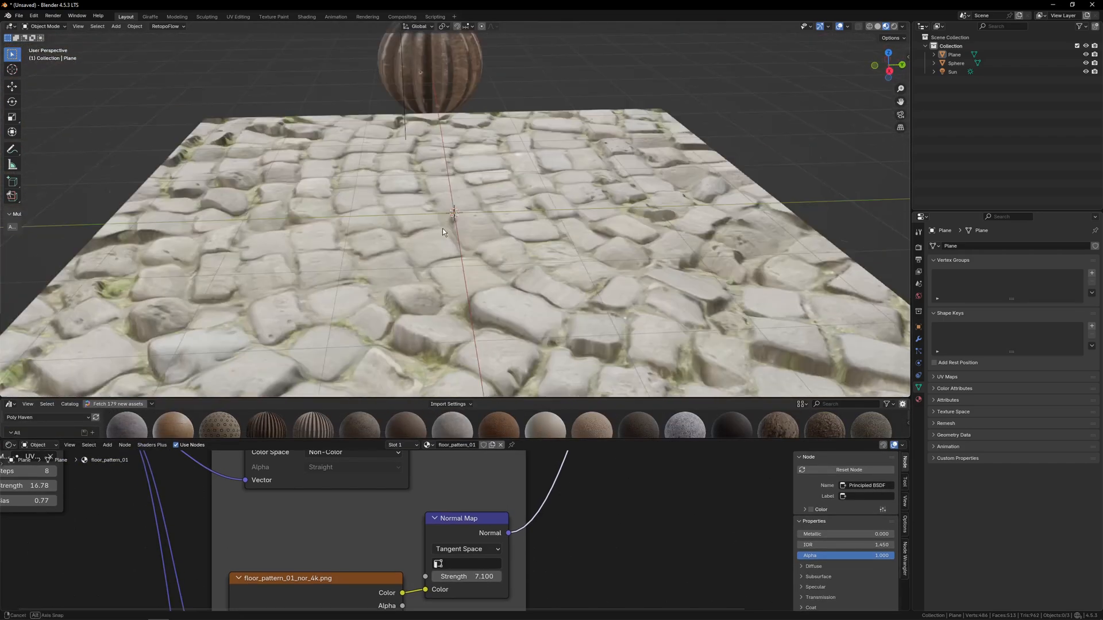
{"action": "left_click_drag", "start_coordinate": [443, 232], "coordinate": [411, 344]}
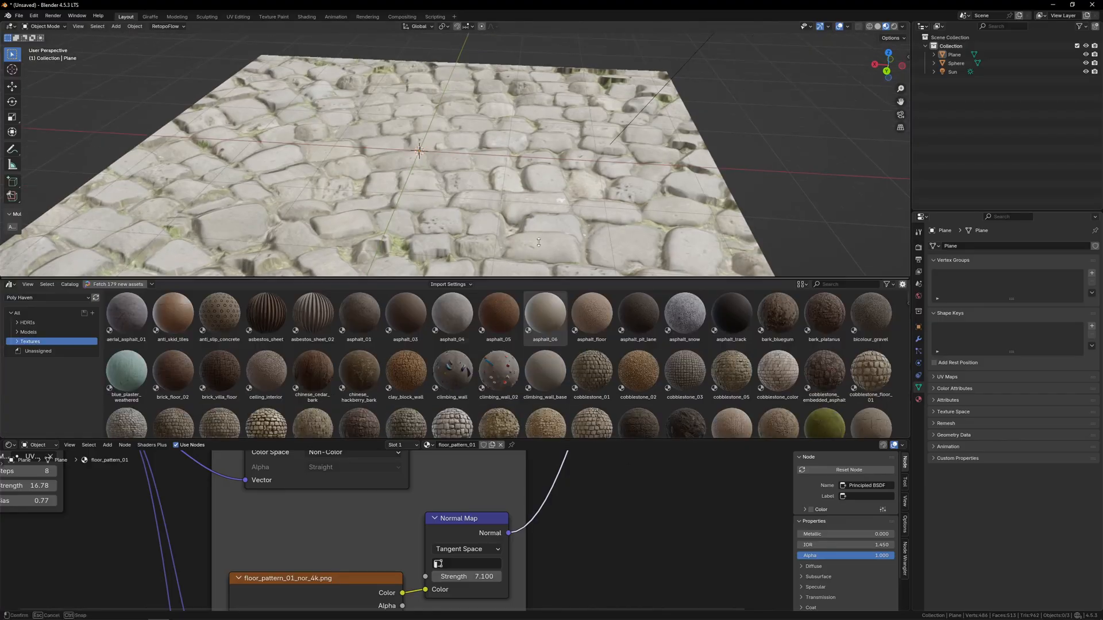
{"action": "left_click", "coordinate": [498, 369]}
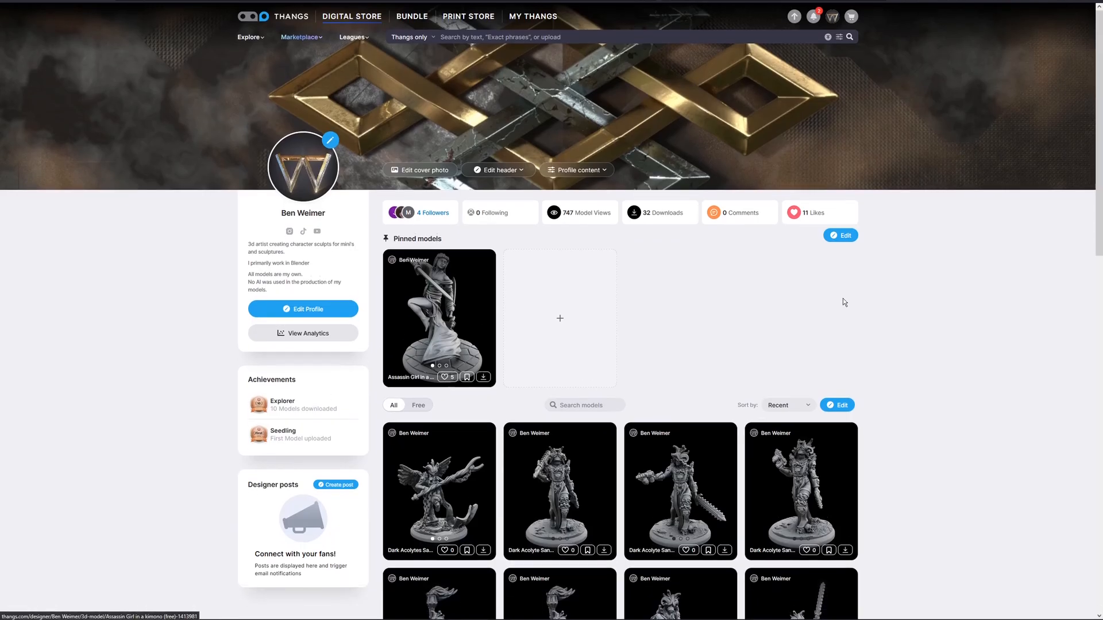
Scroll down the Thangs profile grid to reveal sculpts like Druid Shaman and Queen of Chains.
{"action": "scroll", "scroll_direction": "down", "scroll_amount": 3}
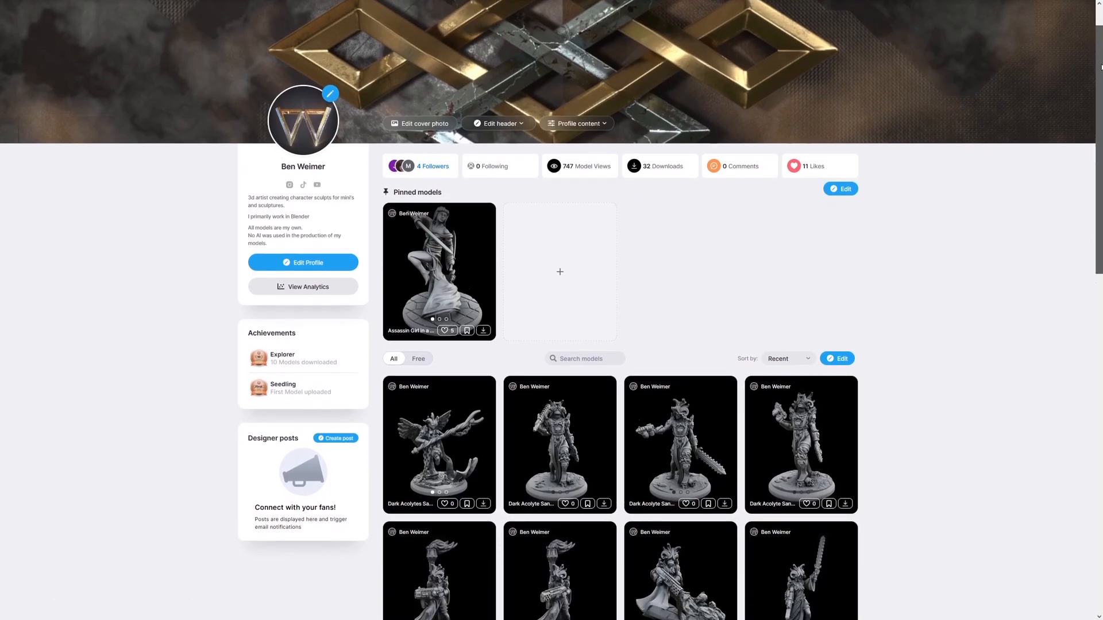
{"action": "scroll", "scroll_direction": "down", "scroll_amount": 3}
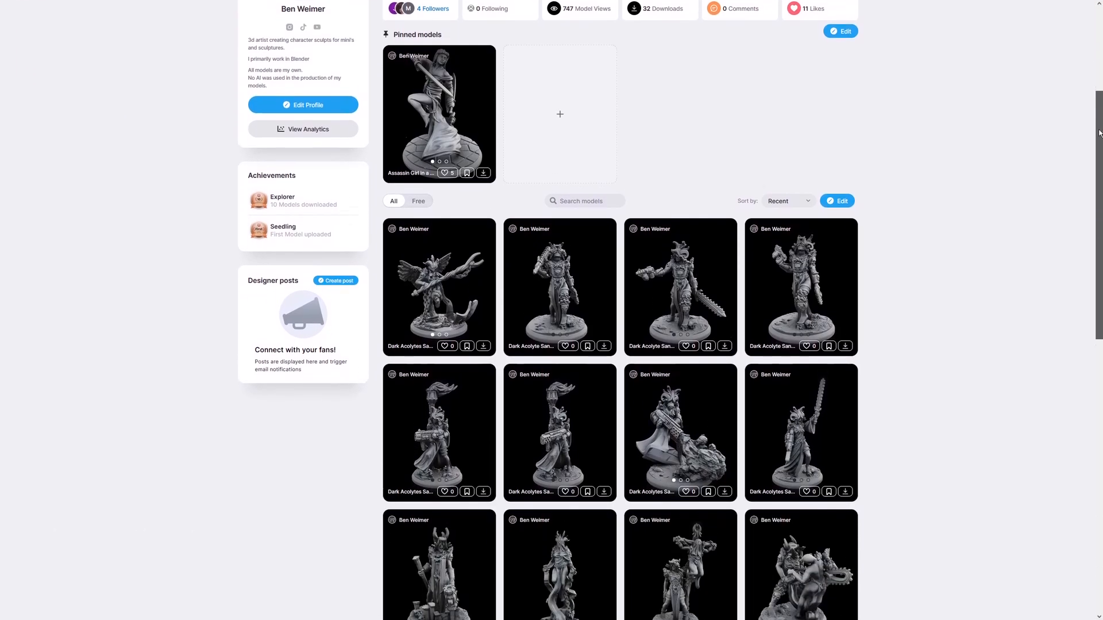
{"action": "scroll", "scroll_direction": "down", "scroll_amount": 3}
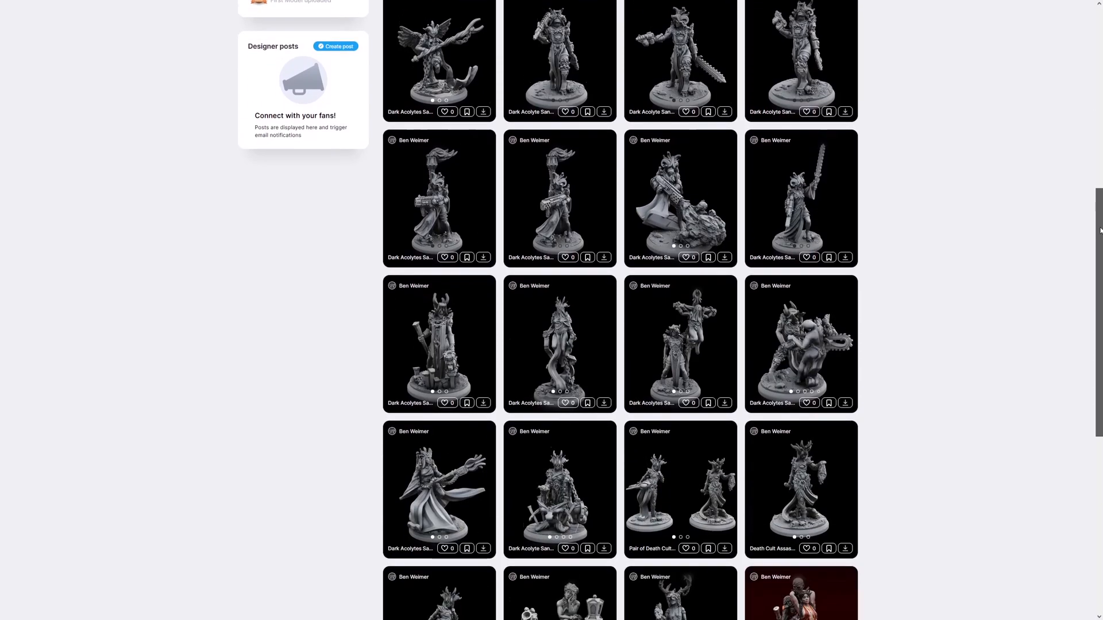
{"action": "scroll", "scroll_direction": "down", "scroll_amount": 3}
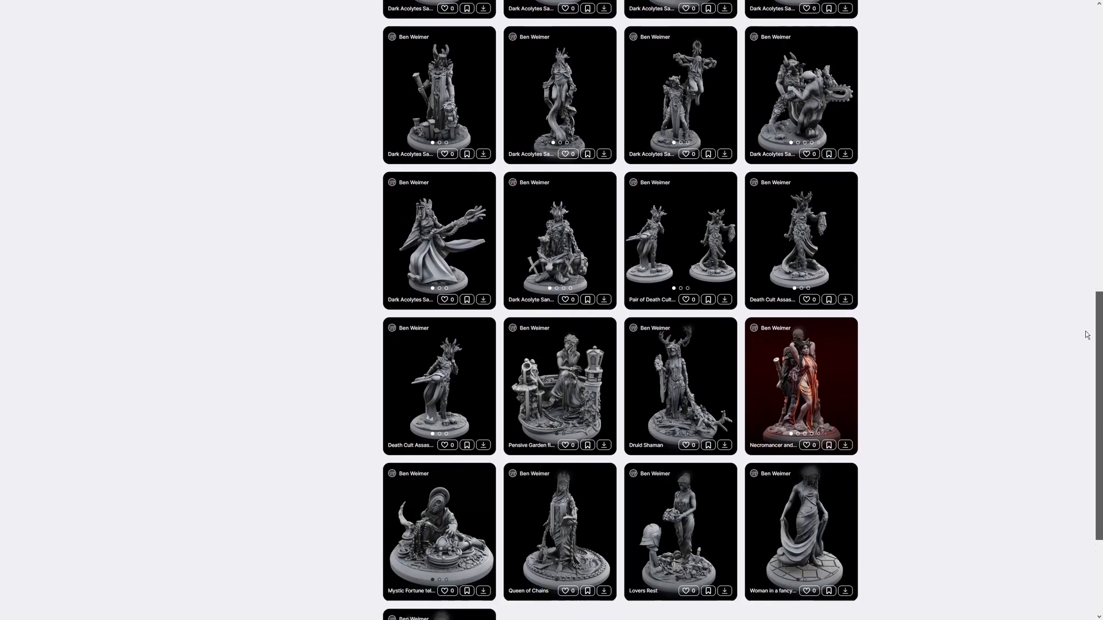